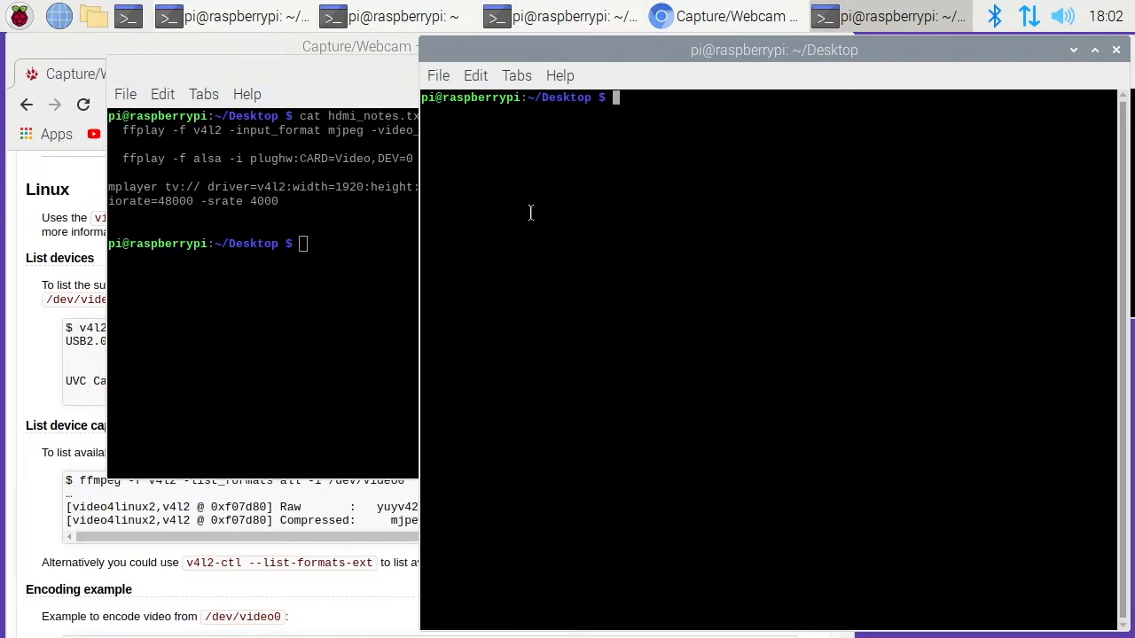
mouse_move(515, 220)
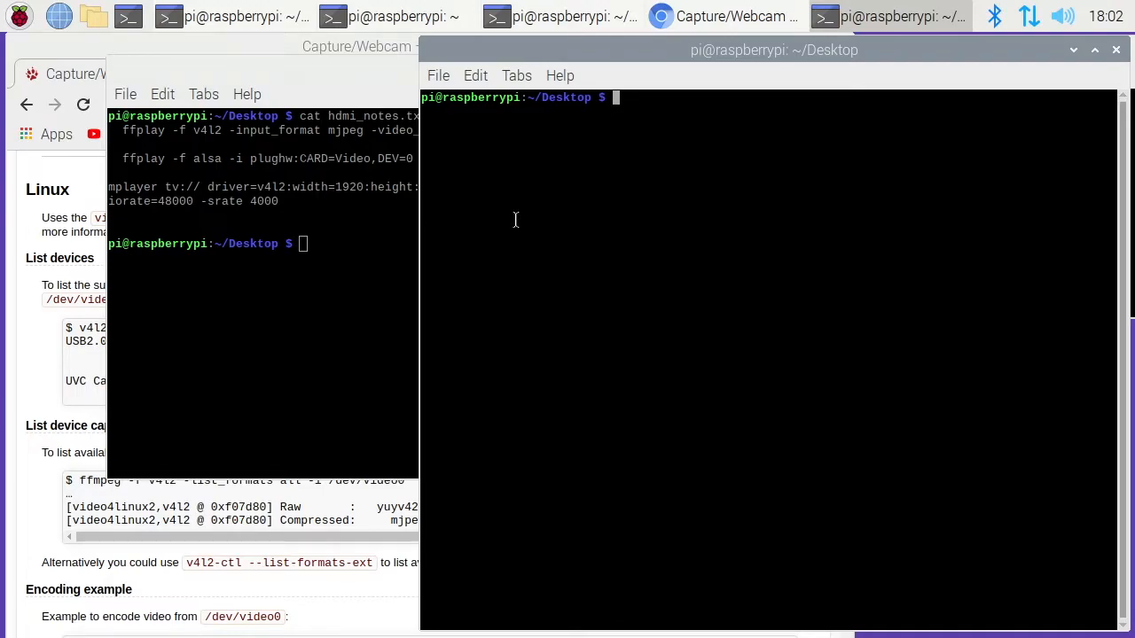
mouse_move(456, 224)
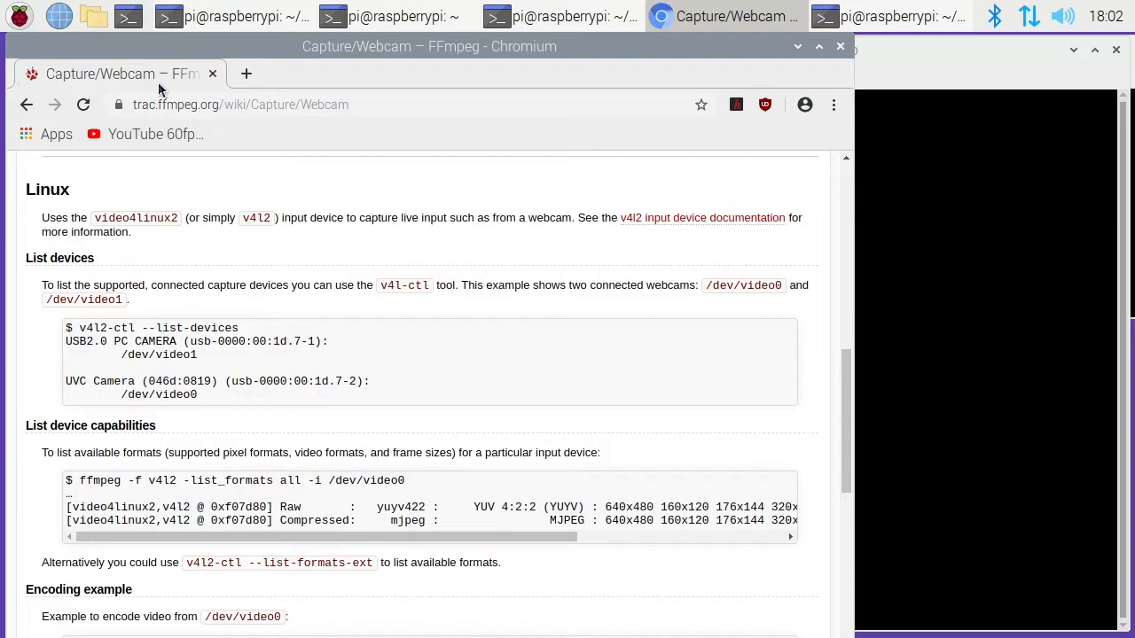
mouse_move(164, 250)
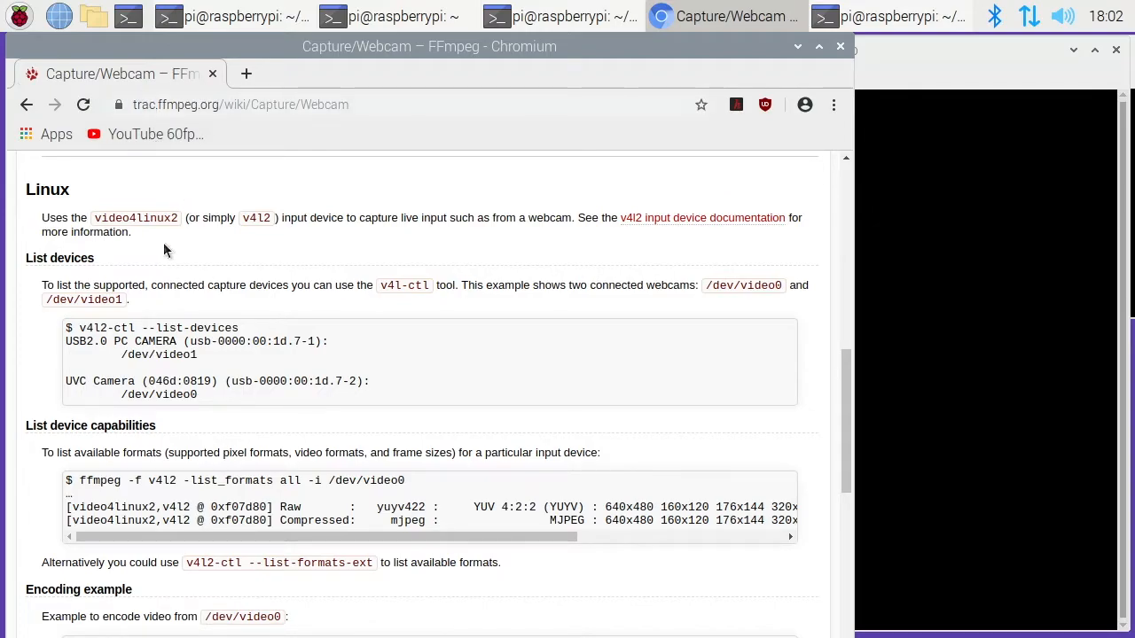
mouse_move(383, 290)
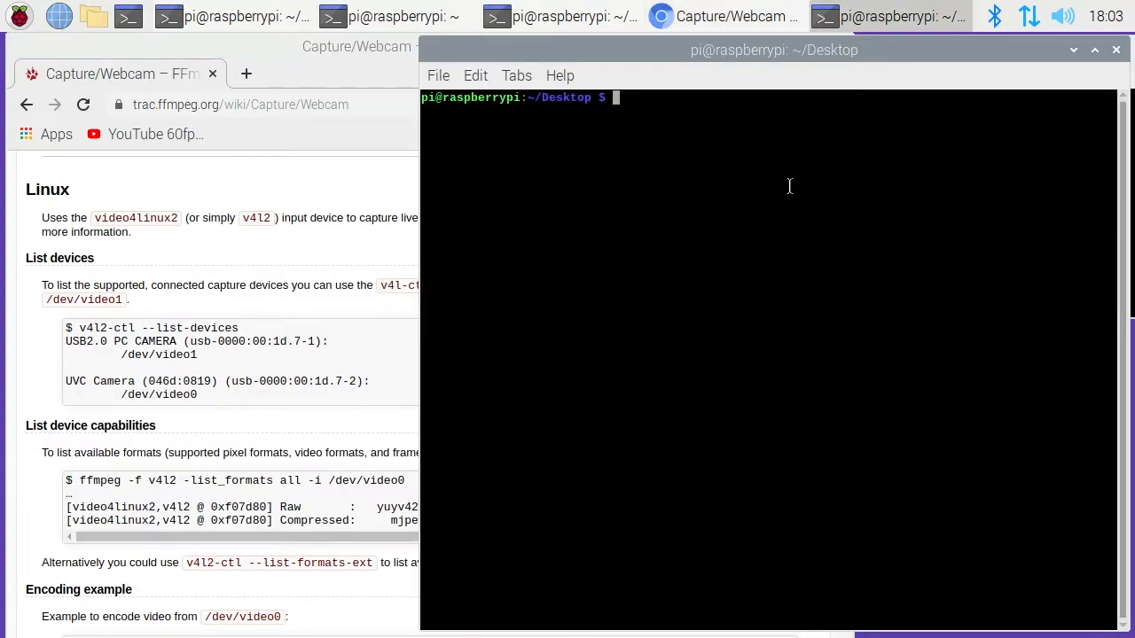
Step: Check installed video4linux packages with dpkg -l|grep v4l
text(dpk)
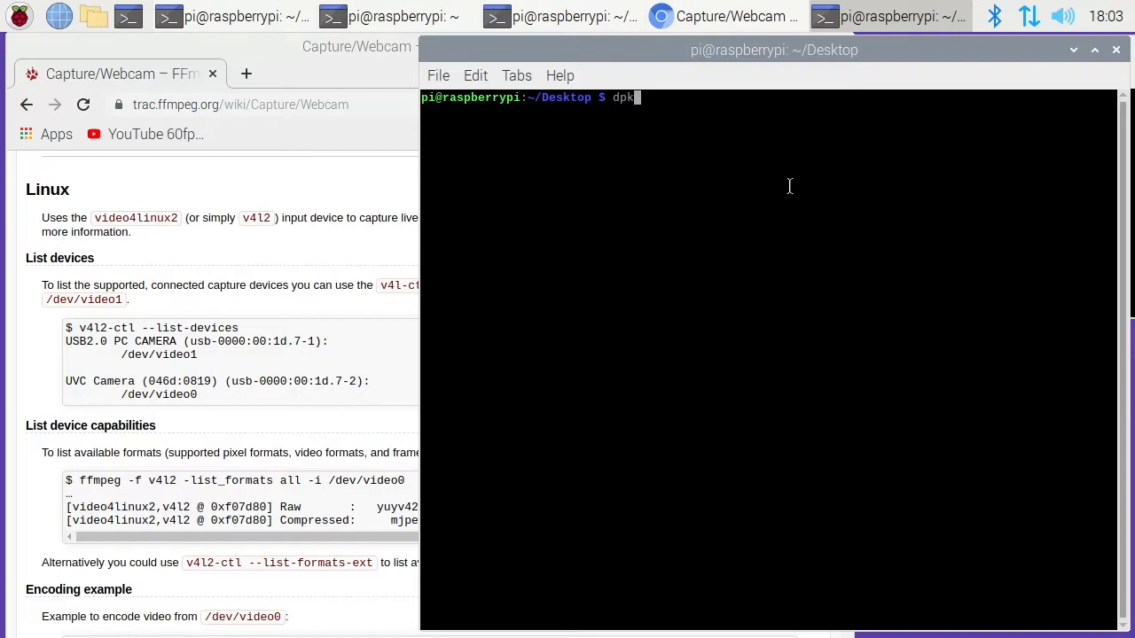
text(g -l|)
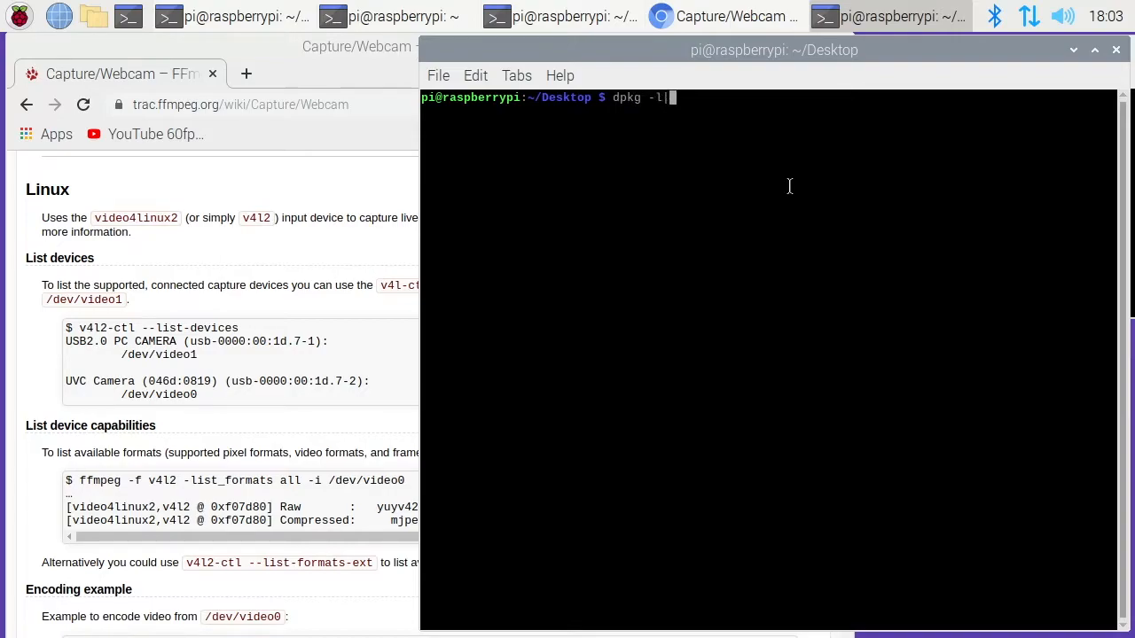
text(grep v4l)
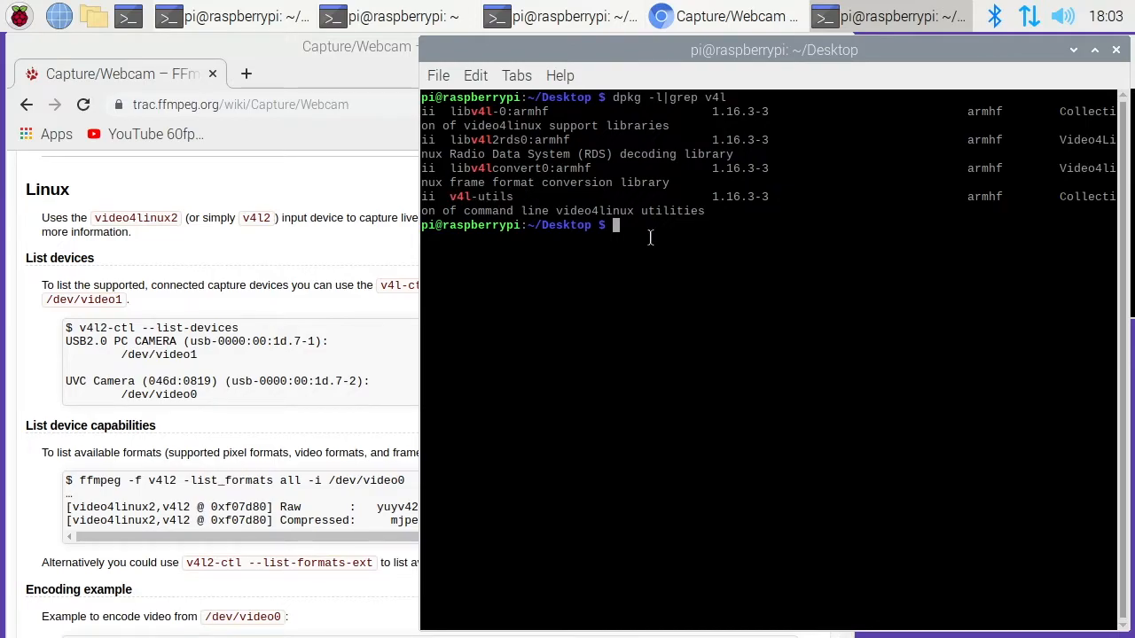
Step: Enter the command sudo apt install v4l-utils
text(sudo apt ins)
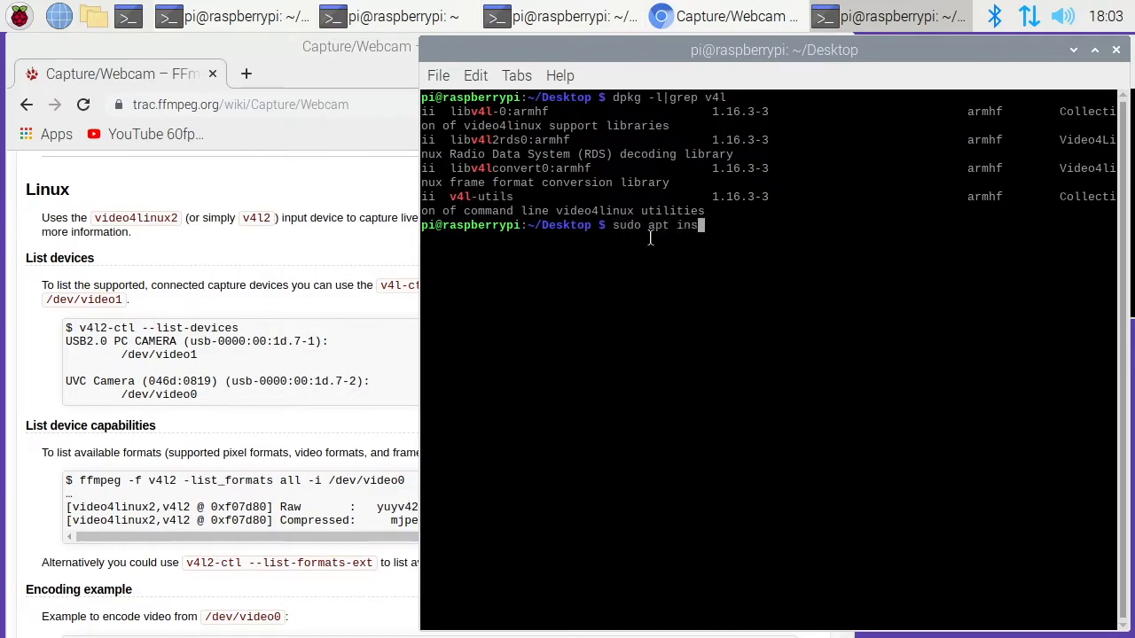
text(tall v4l)
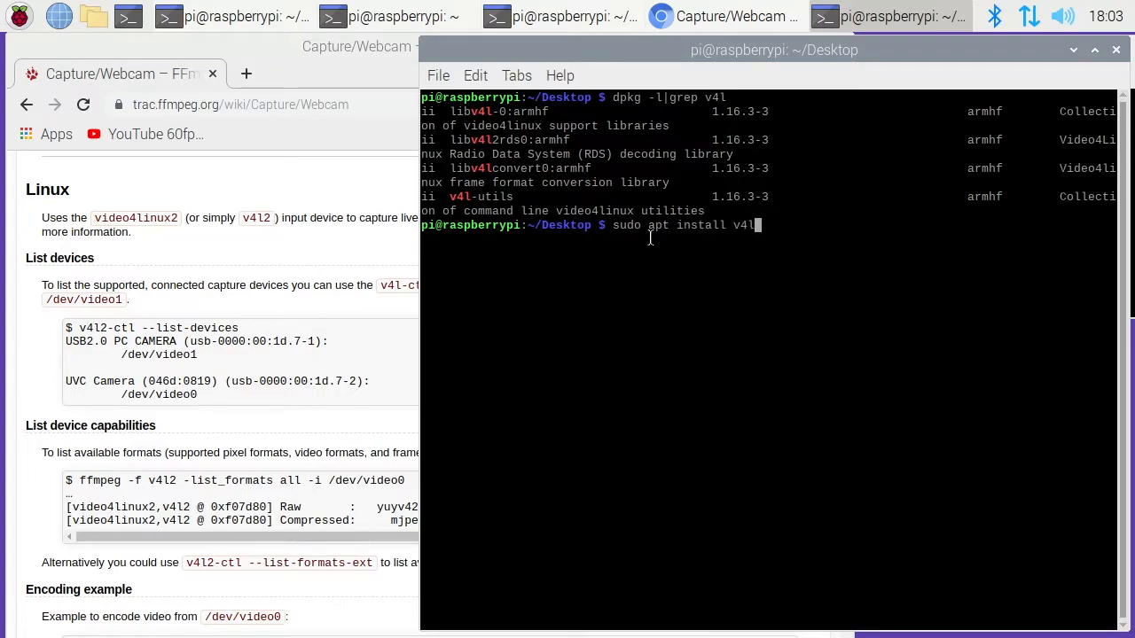
text(-utils)
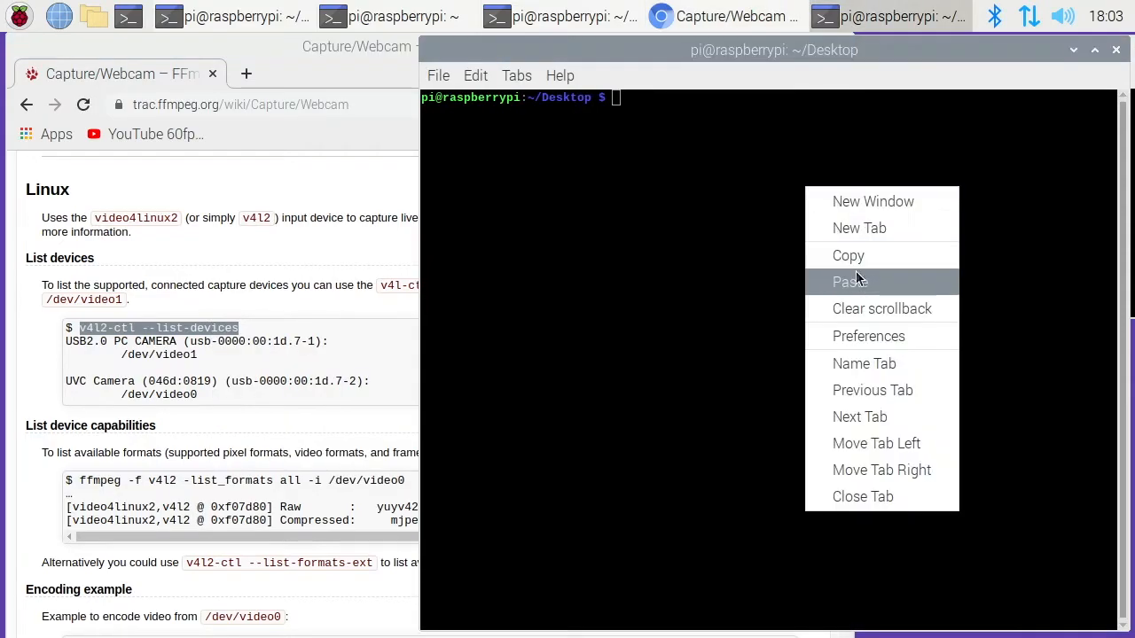
Step: List capture devices and /dev/video0's supported MJPEG and YUYV formats up to 1920x1080
click(849, 281)
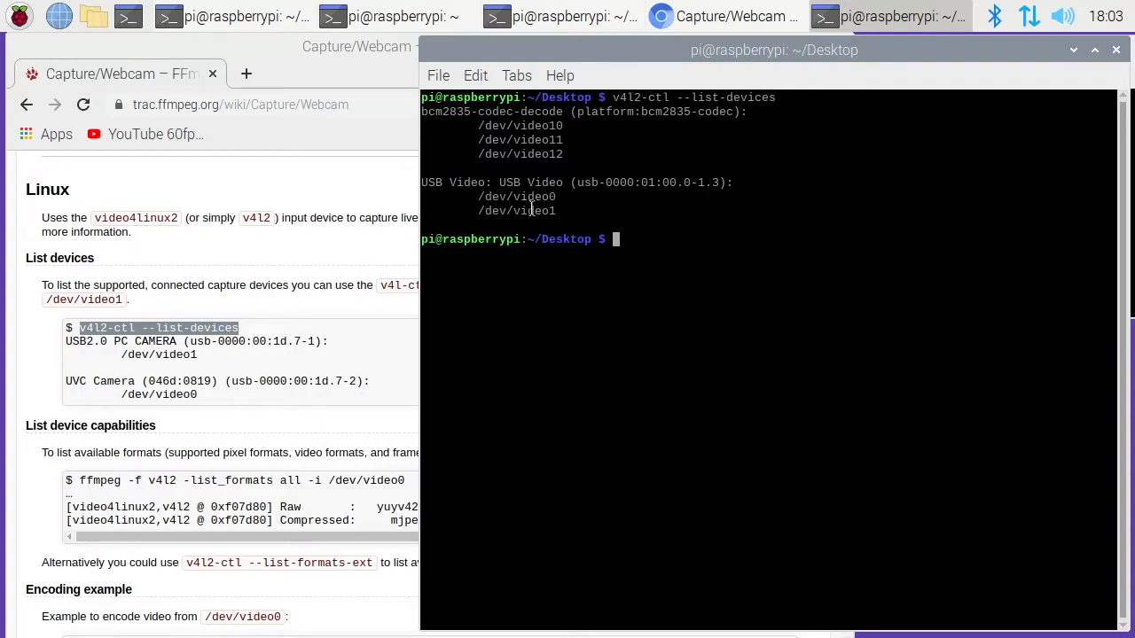
click(724, 16)
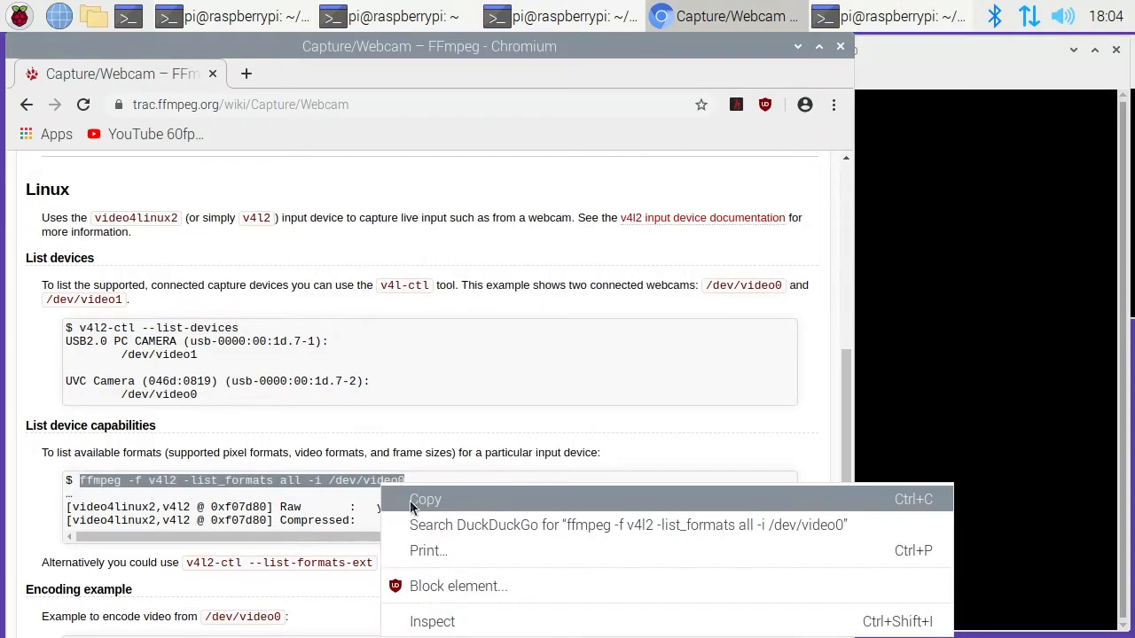
click(886, 16)
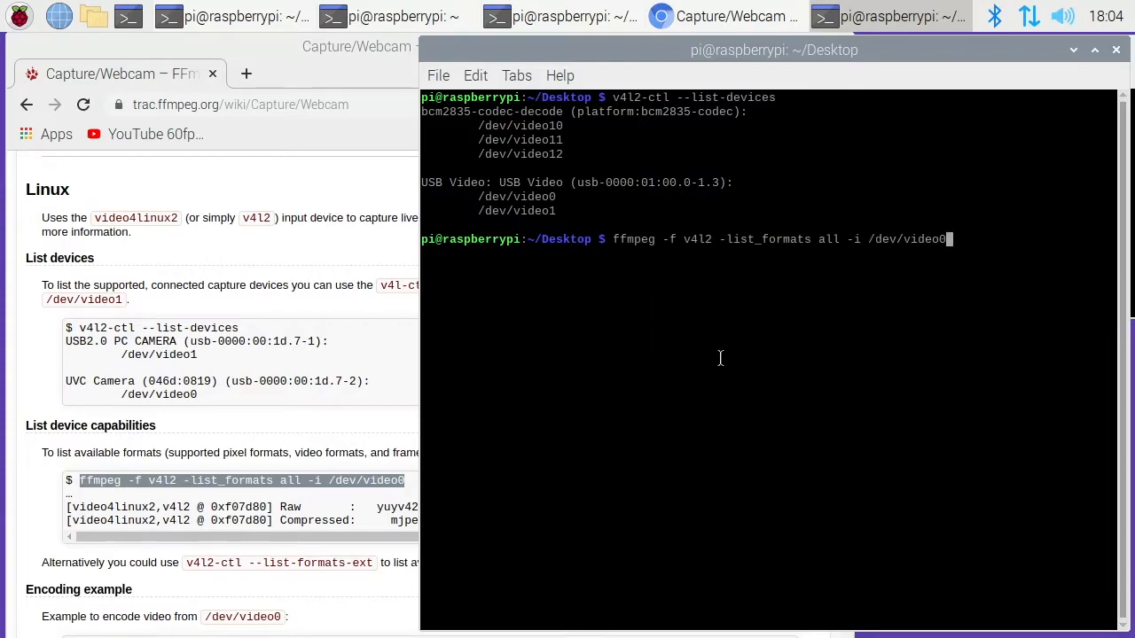
key(Return)
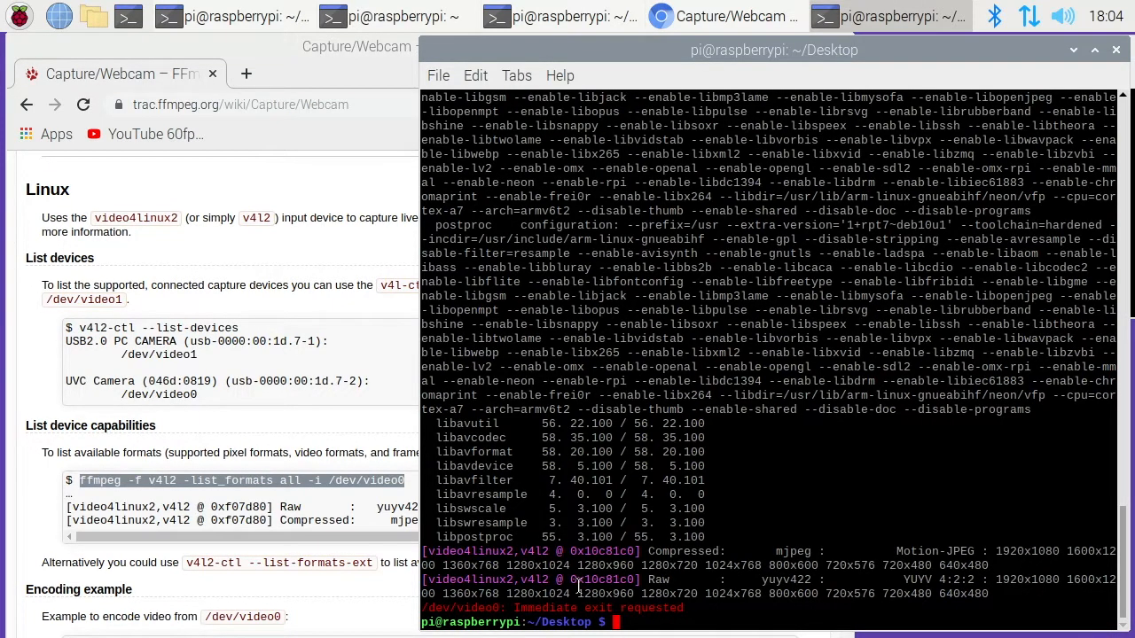
mouse_move(781, 223)
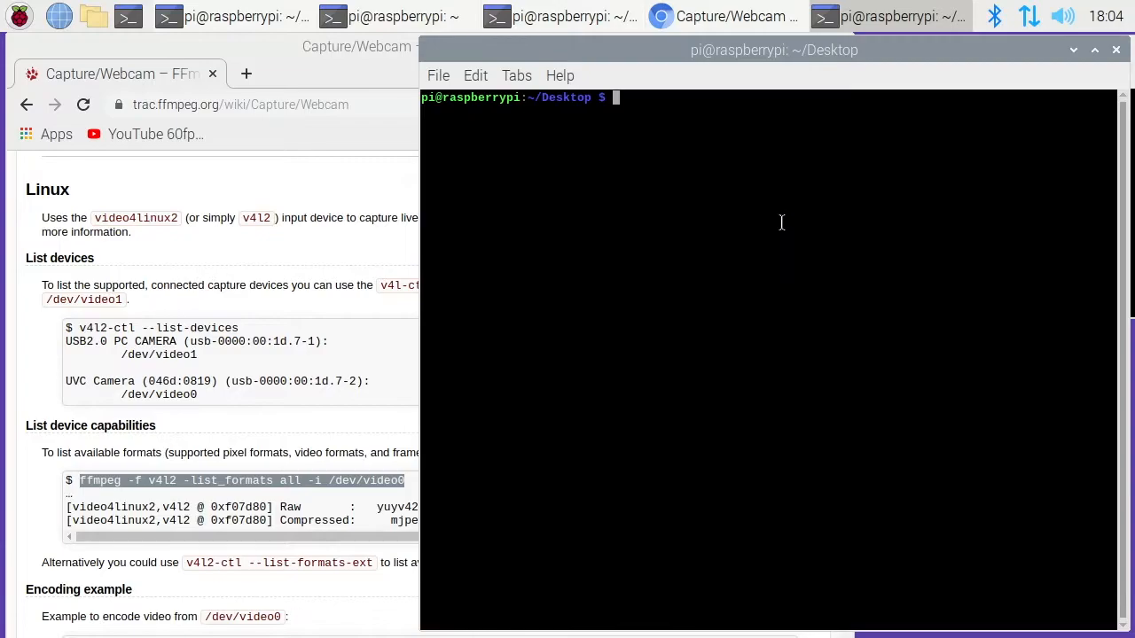
Step: List audio capture hardware with arecord -l and mark the USB Video card name
text(arecord -)
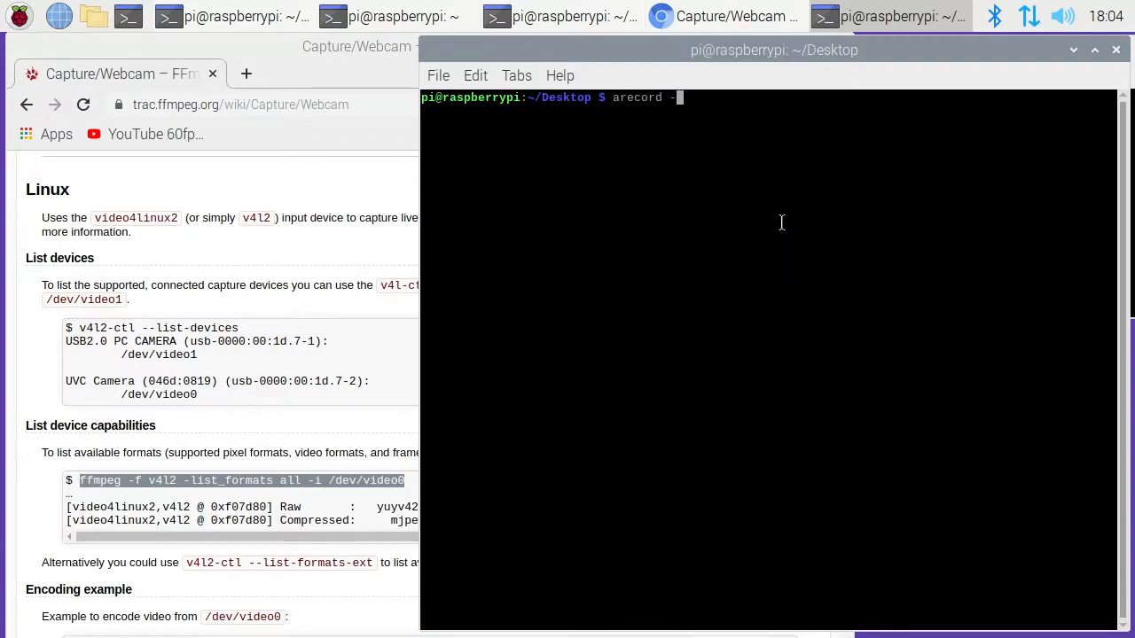
key(Return)
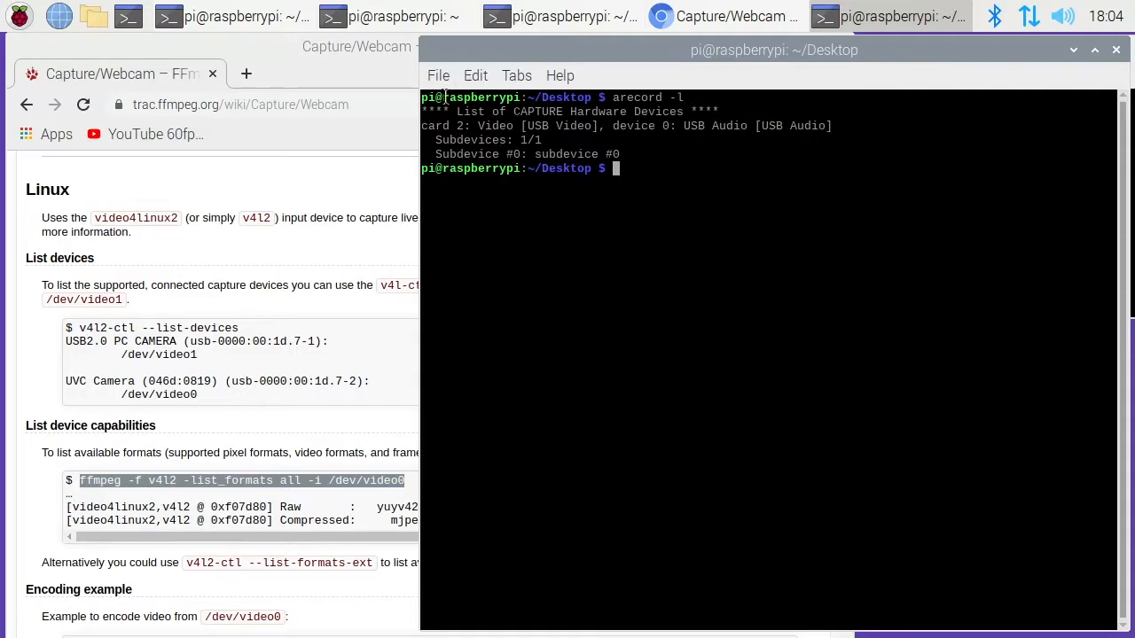
mouse_move(483, 133)
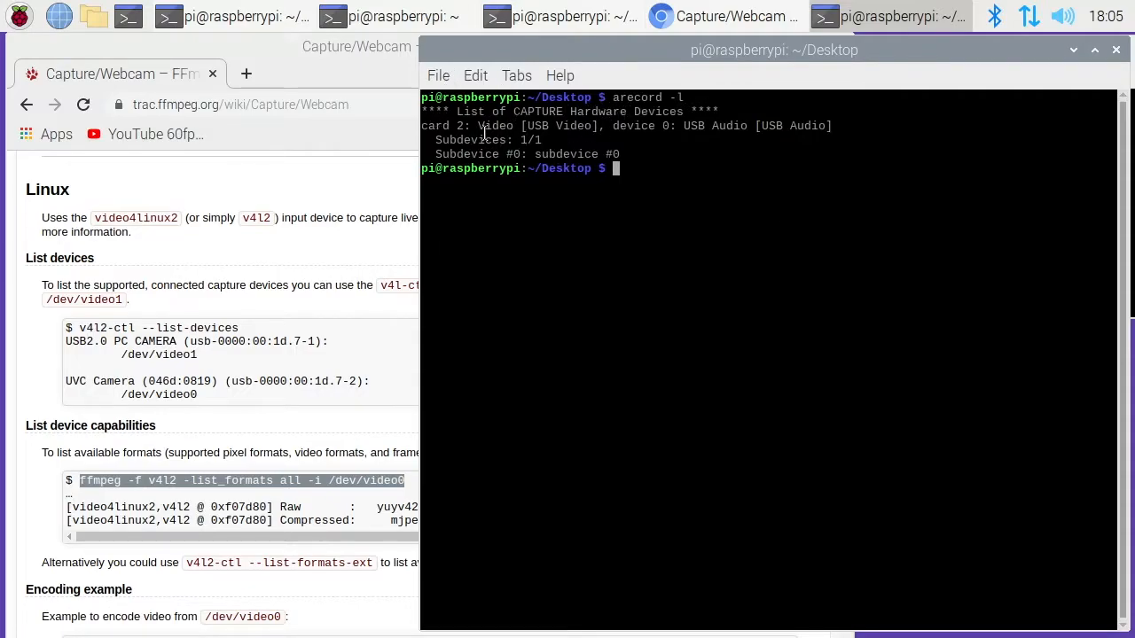
double_click(557, 125)
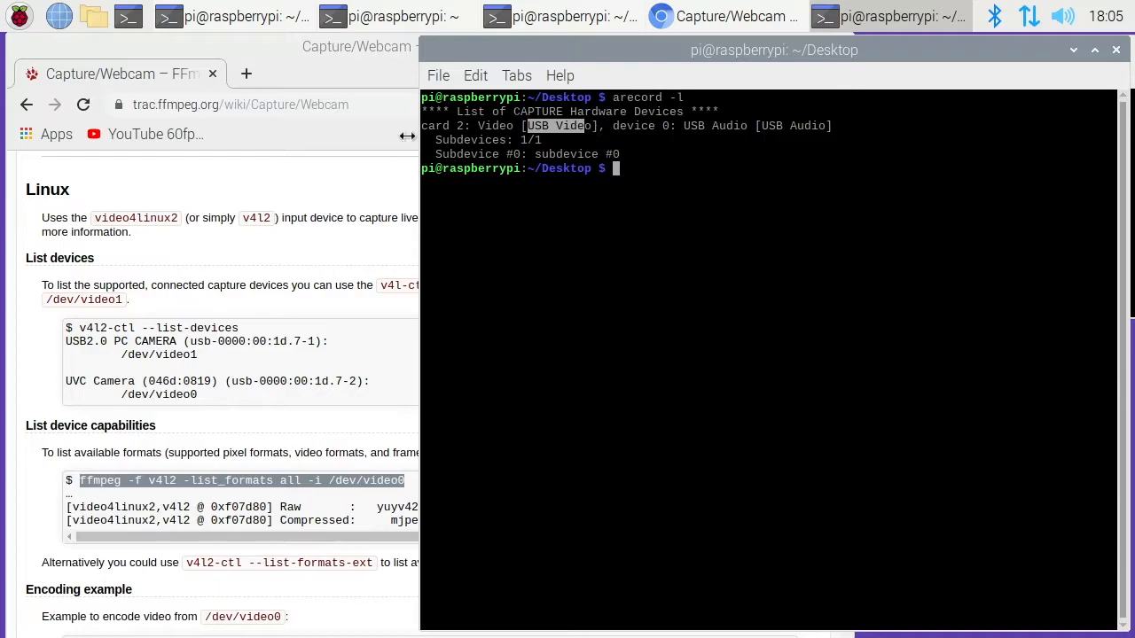
mouse_move(508, 155)
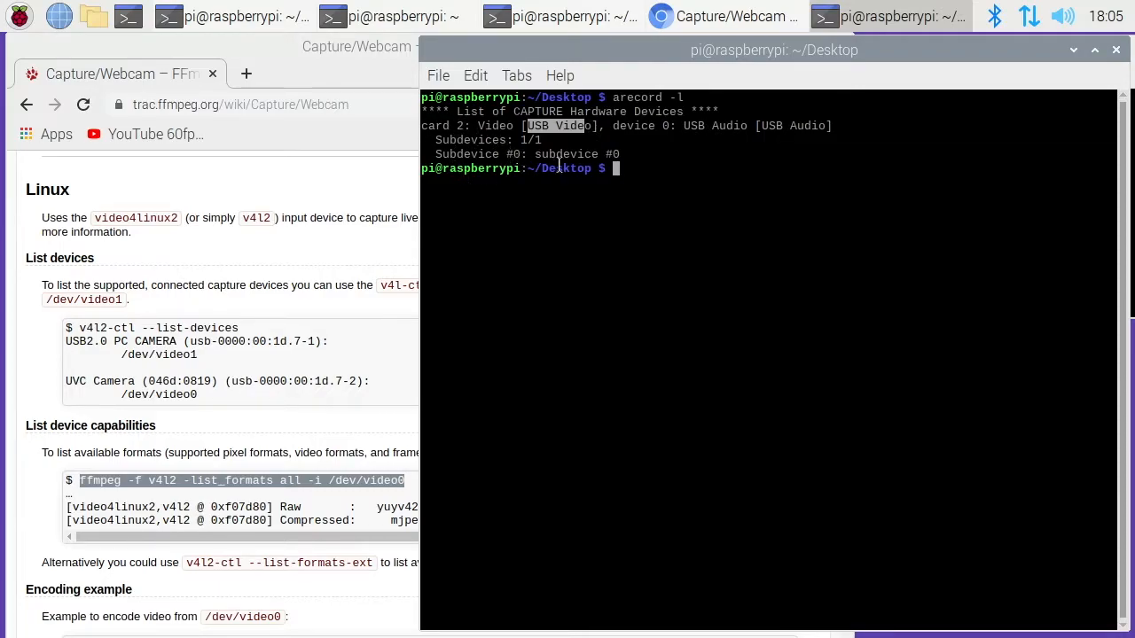
Step: List the ALSA PCM device names such as hw:CARD=Video,DEV=0 with arecord -L
text(arecord -)
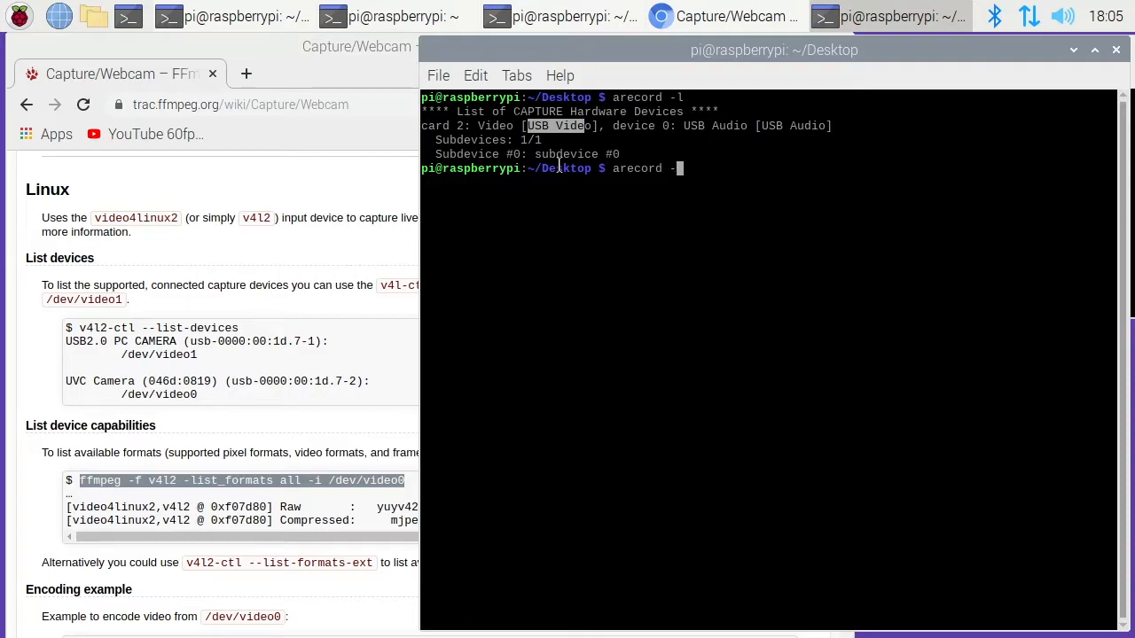
key(Return)
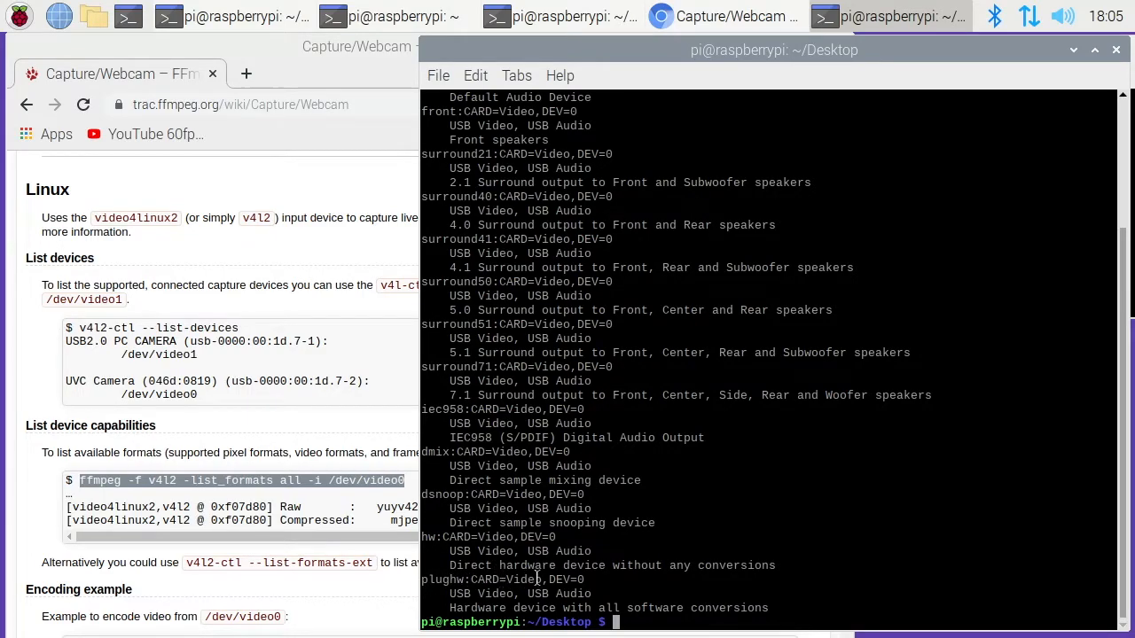
text(e)
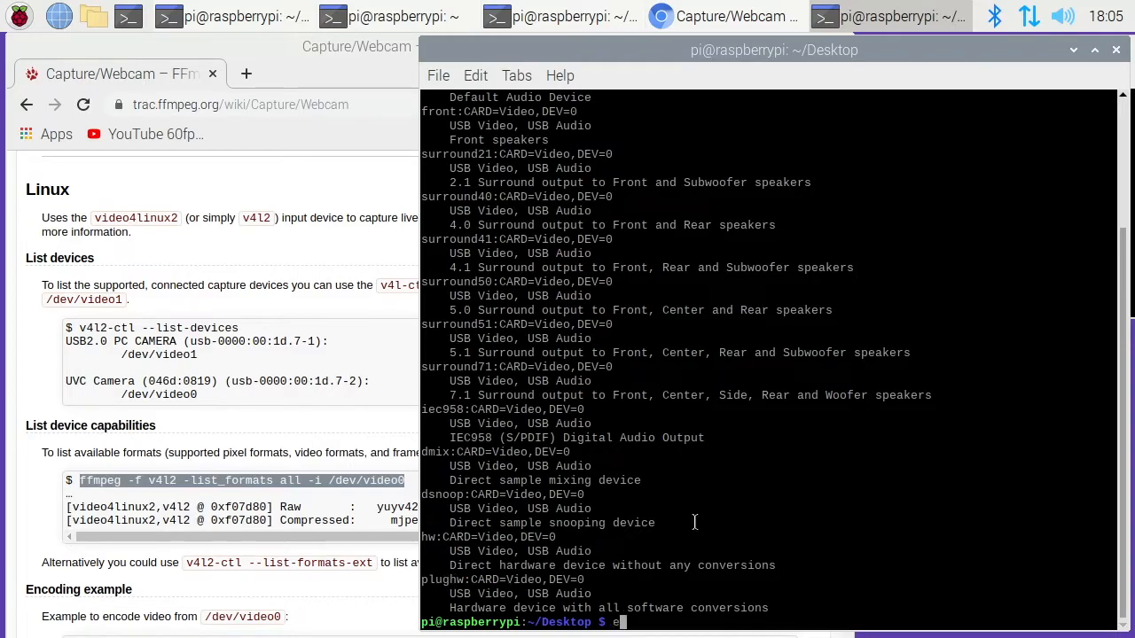
Step: Preview /dev/video0 in ffplay at 1920x1080 MJPEG 30 fps, then quit
text(xit)
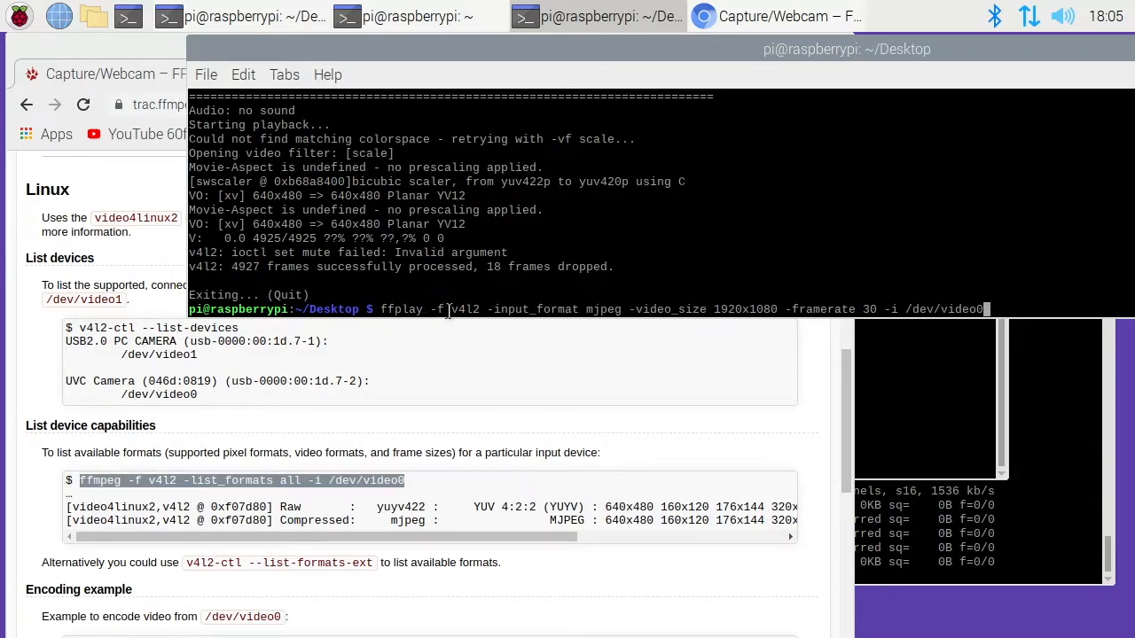
mouse_move(474, 309)
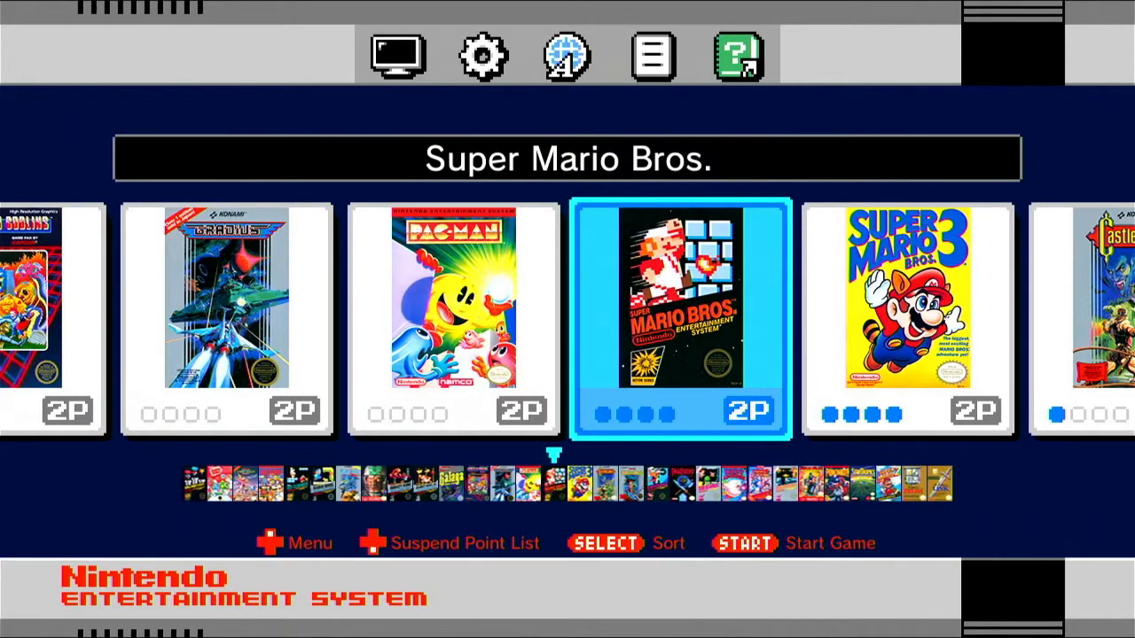
key(enter)
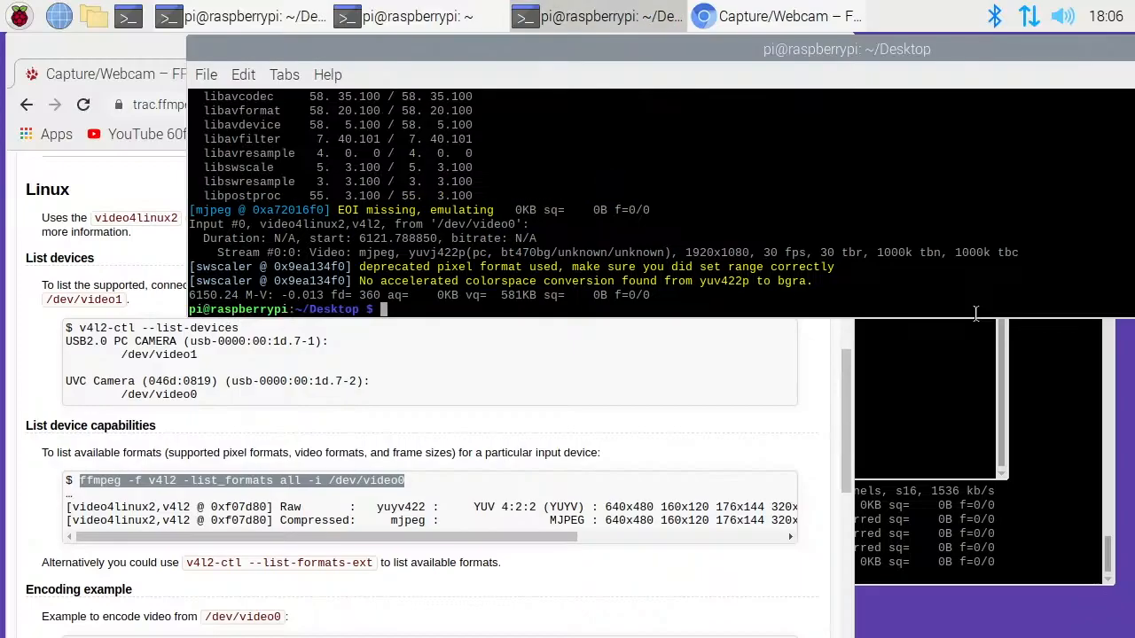
Step: Play /dev/video0 video and plughw:CARD=Video,DEV=0 audio with ffplay in two terminals
text(ffplay -f v4l2 -input_format mjpeg -video_size 1920x1080 -framerate 30 -i /dev/video0)
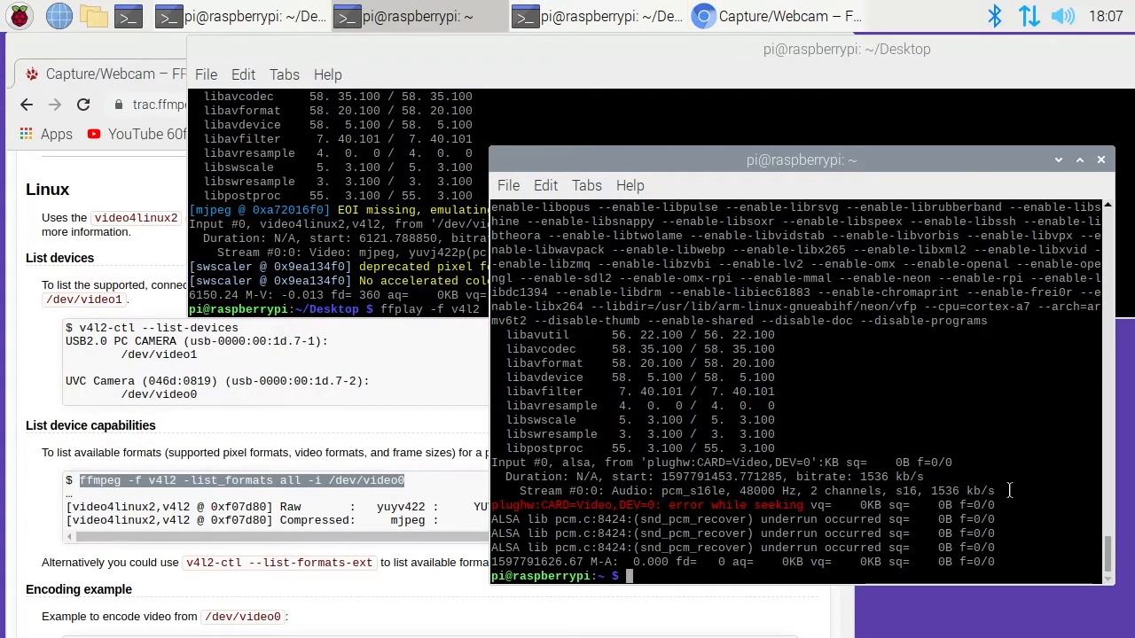
text(ffplay -f alsa -i plughw:CARD=Video,DEV=0)
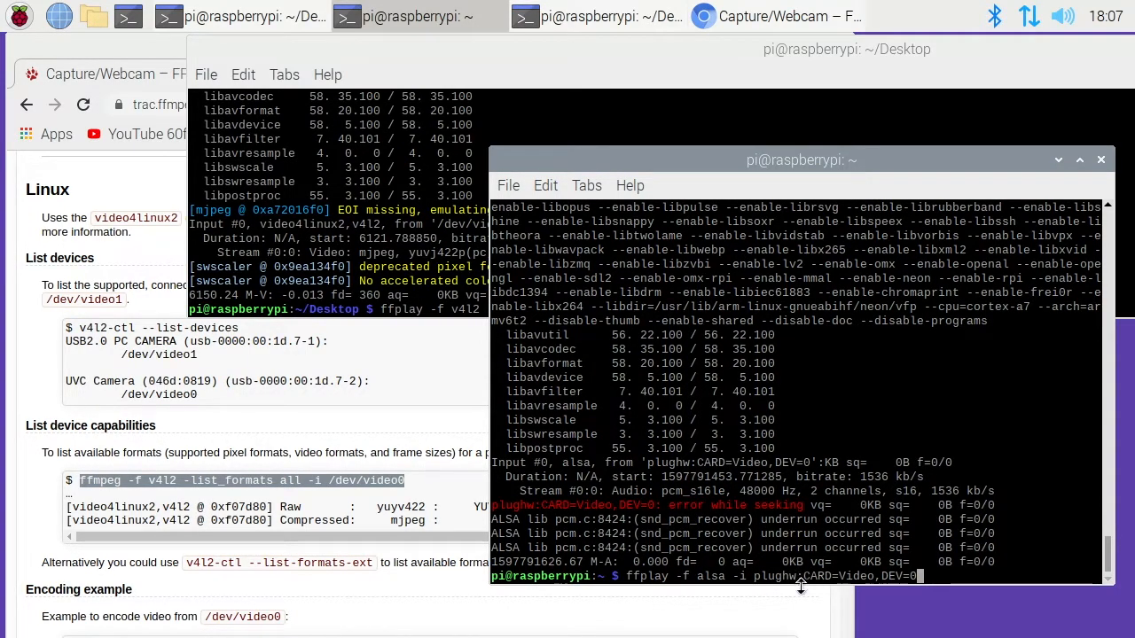
mouse_move(917, 576)
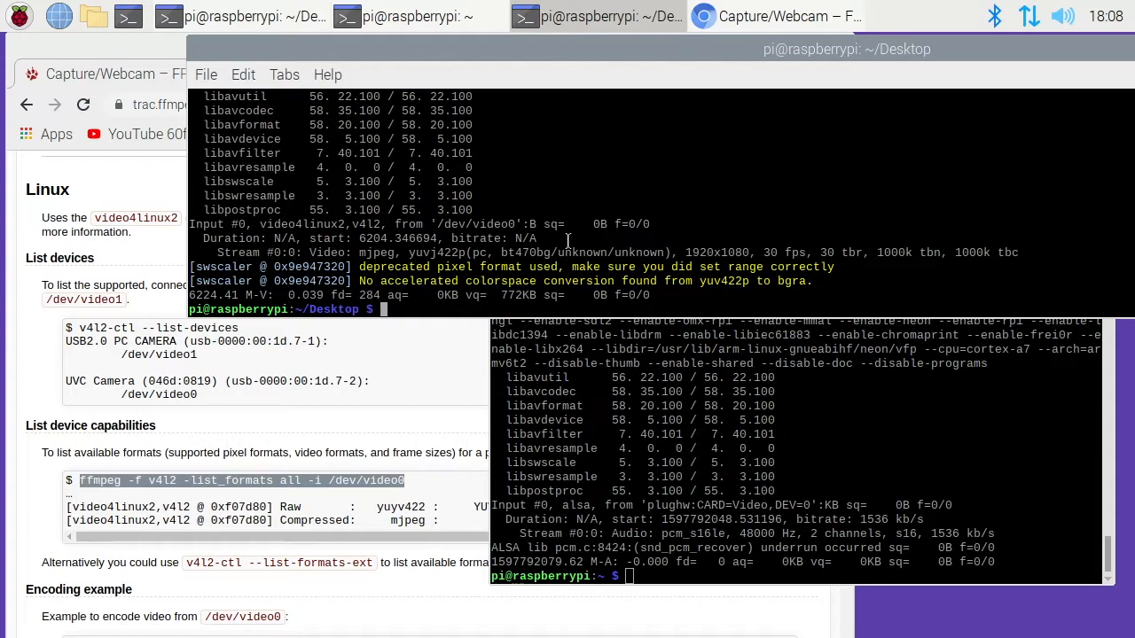
Step: Watch the feed with mplayer tv:// using v4l2 at 1920x1080, 30 fps from /dev/video0
text(mplayer tv:// driver=v4l2:width=1920:height=1080:device=/dev/video0:fps=30)
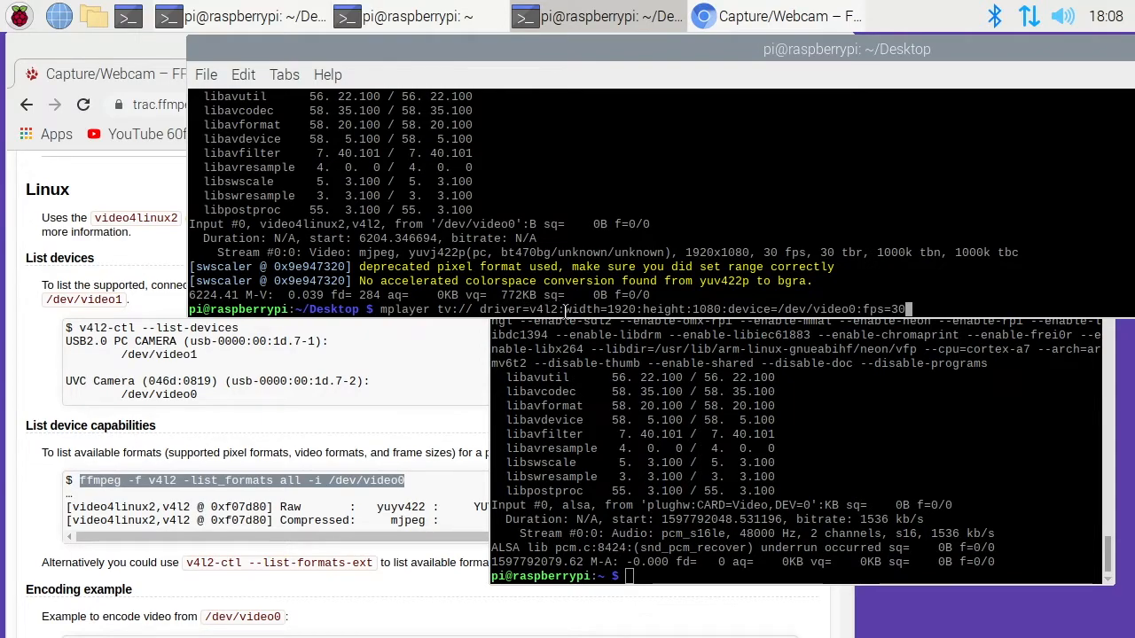
mouse_move(698, 308)
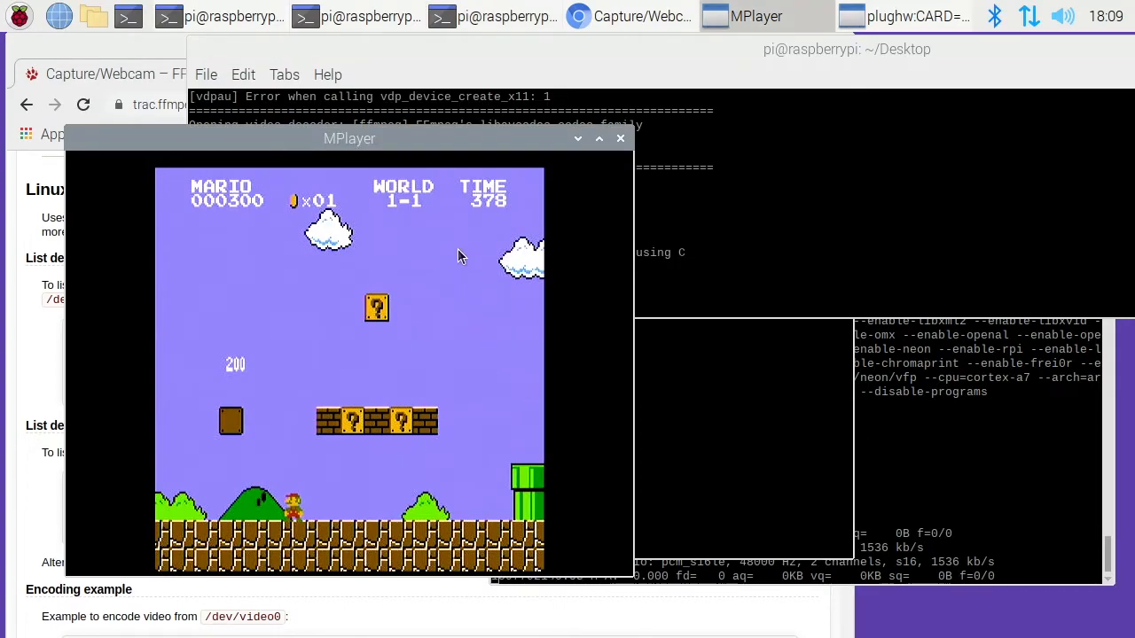
mouse_move(468, 263)
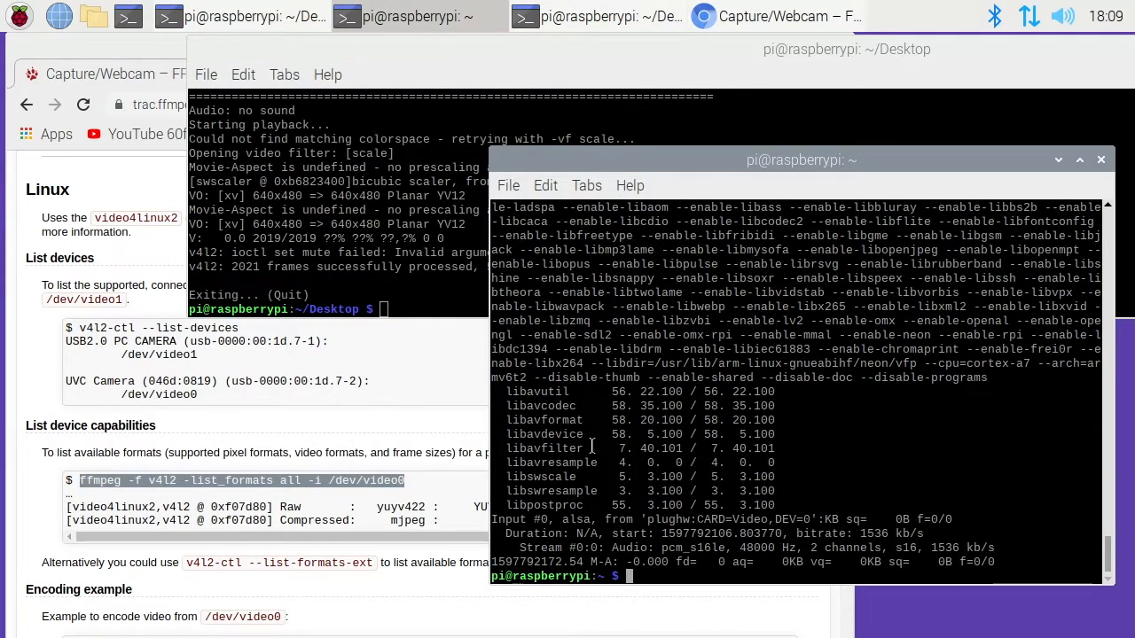
Step: Capture /dev/video0 with plughw:CARD=Video,DEV=0 audio into vid.mp4 using ffmpeg
text(ffplay -f alsa -i plughw:CARD=Video,DEV=0)
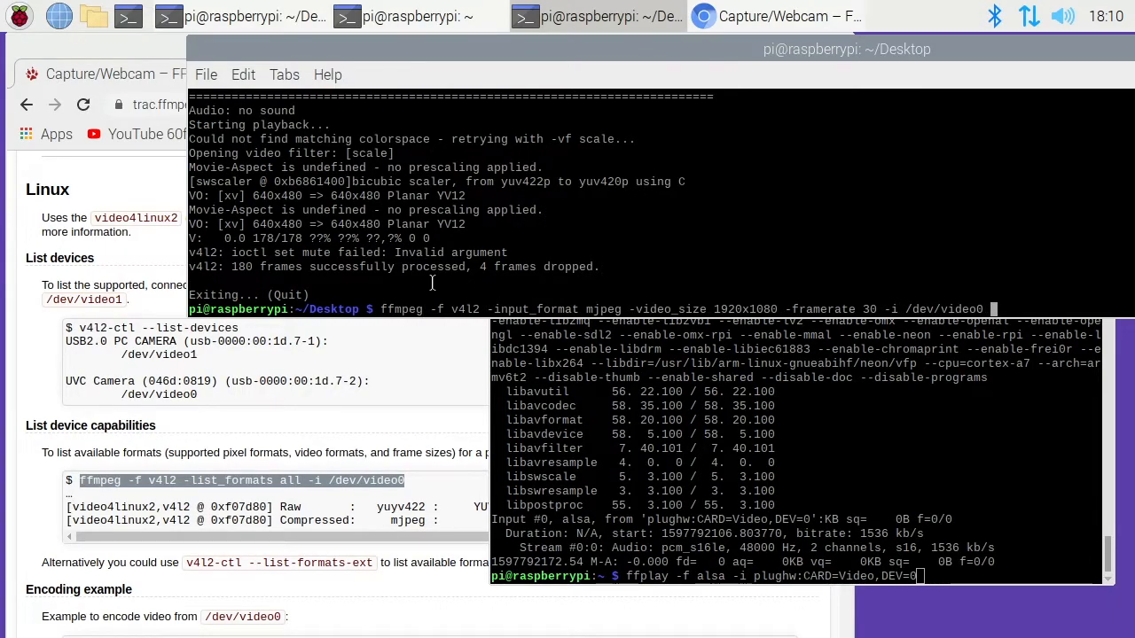
mouse_move(673, 576)
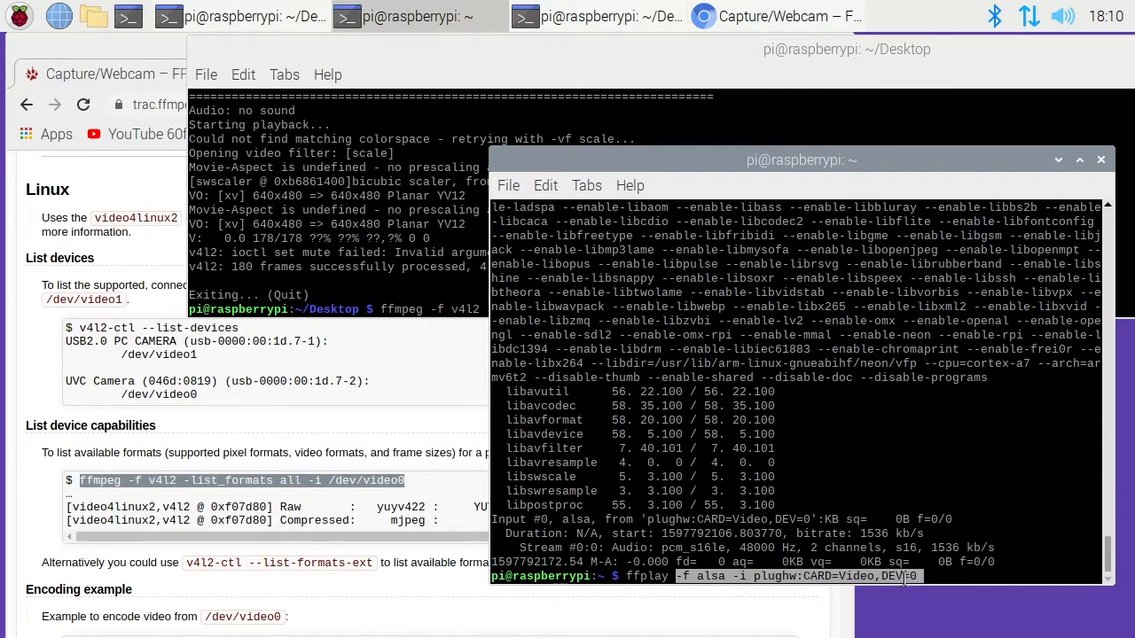
mouse_move(1000, 325)
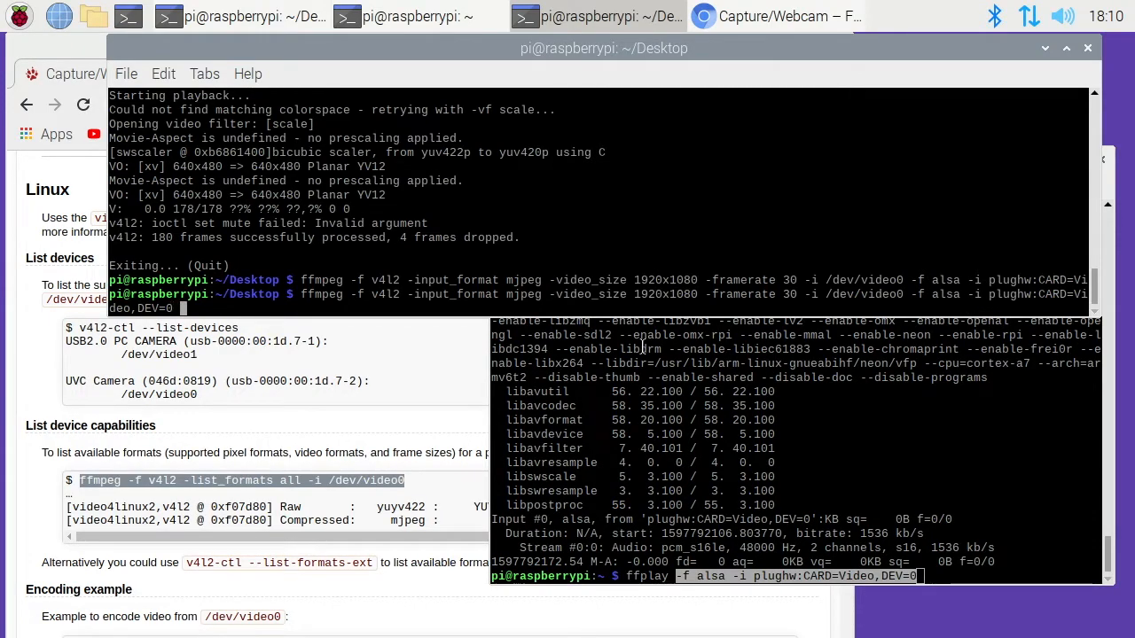
text(vid.mp)
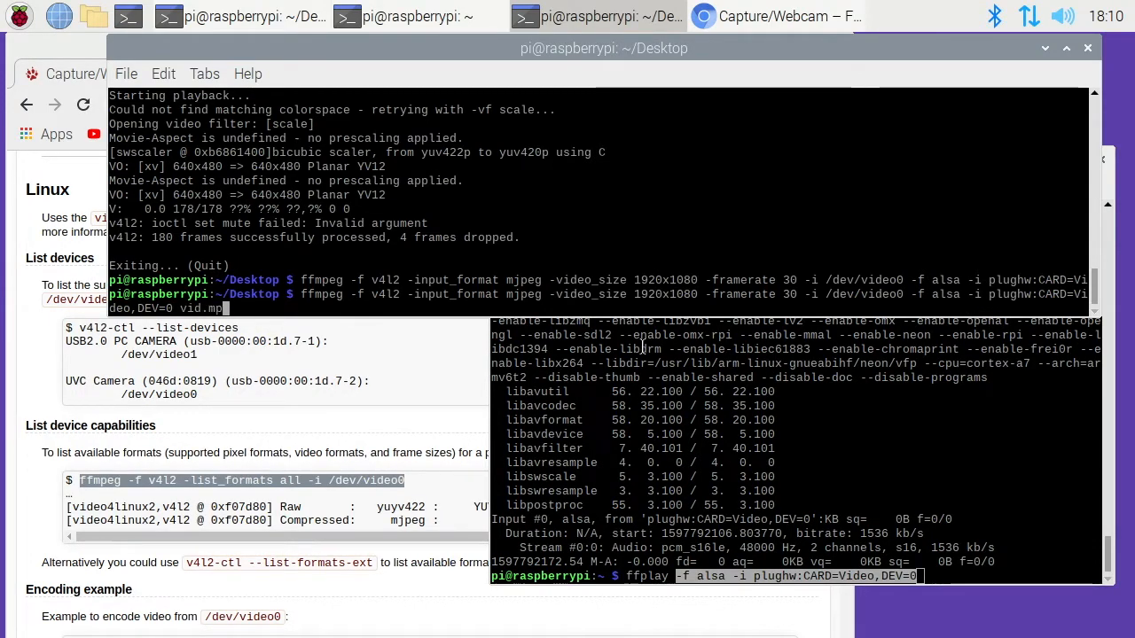
key(Return)
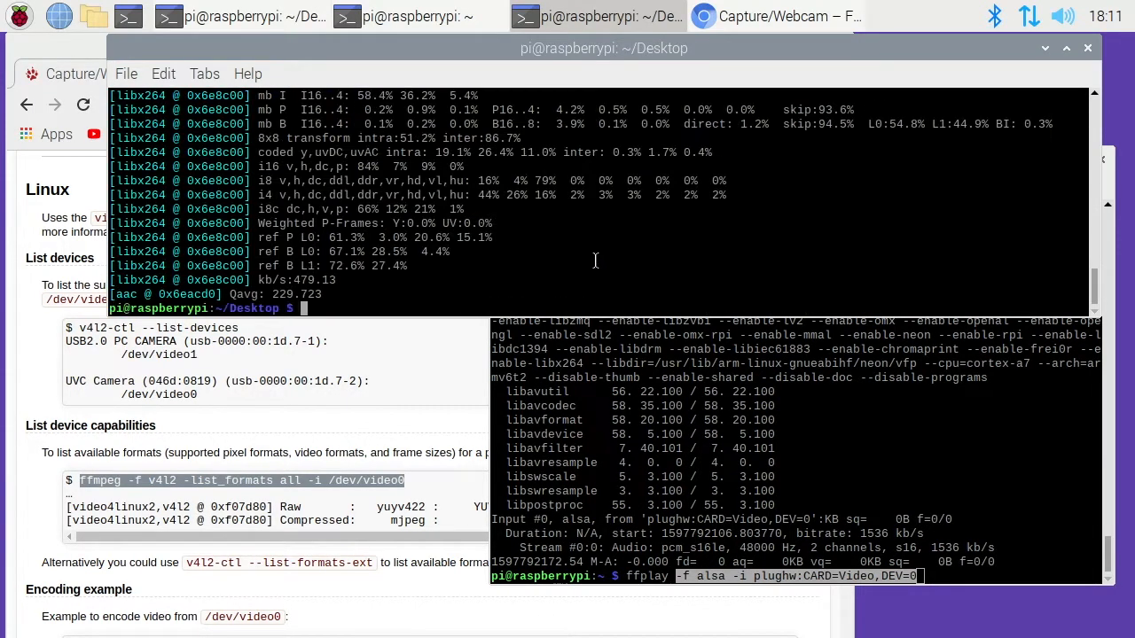
Step: Play back vid.mp4 with ffplay to check the 12-second H.264/AAC recording
text(ffpla)
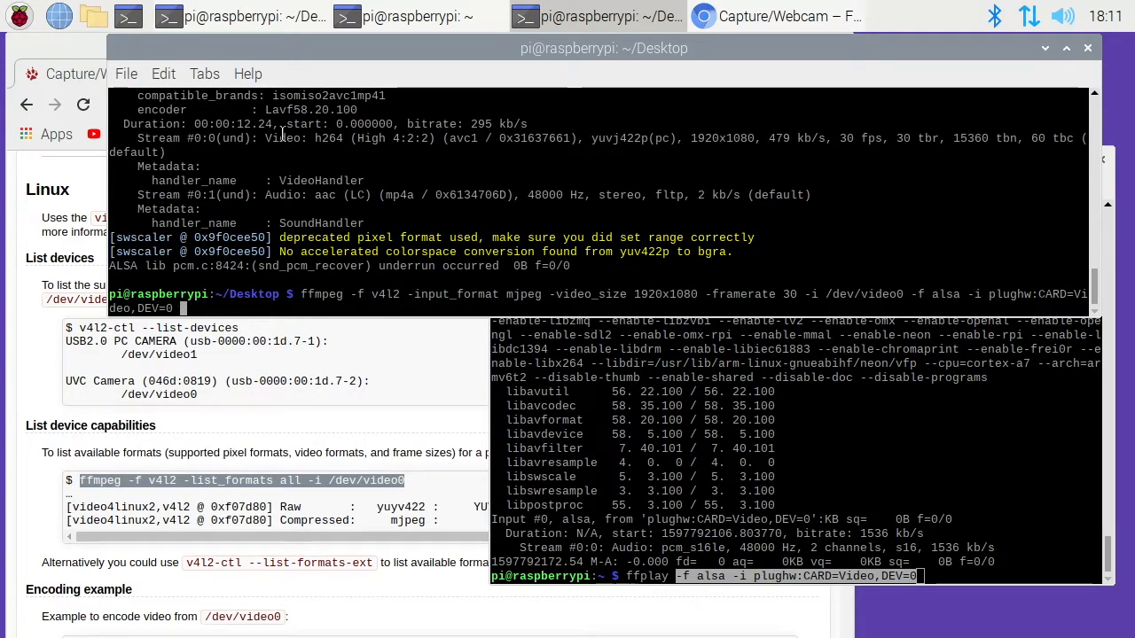
Step: Record to vid.avi with -codec copy, confirm overwrite with y, and play it back
text(-codec)
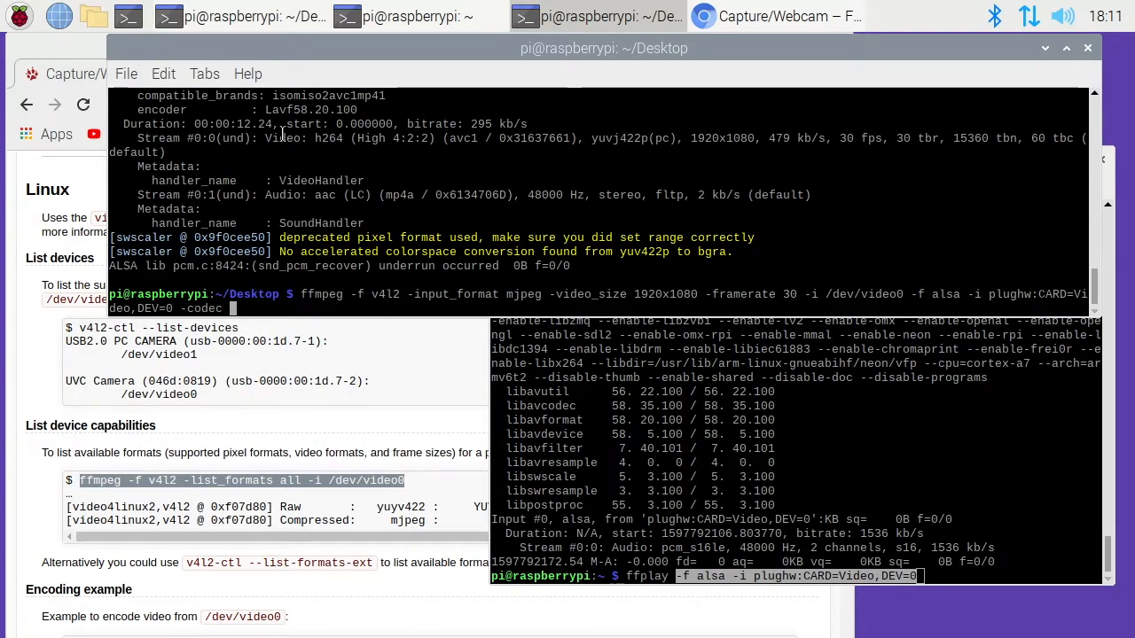
text(copy)
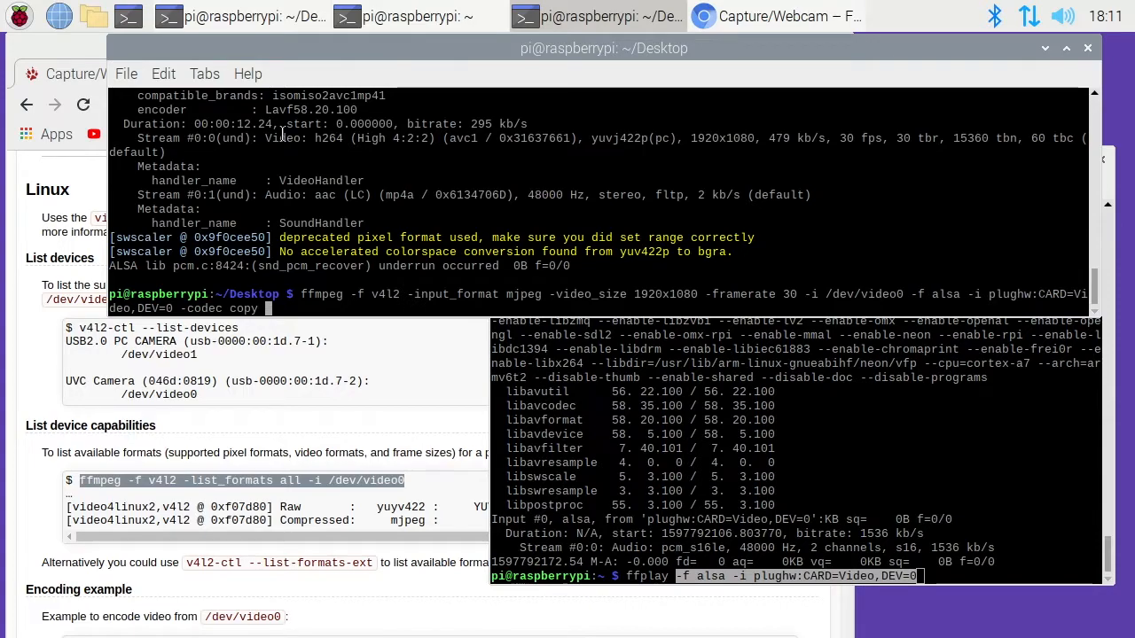
text(vid.)
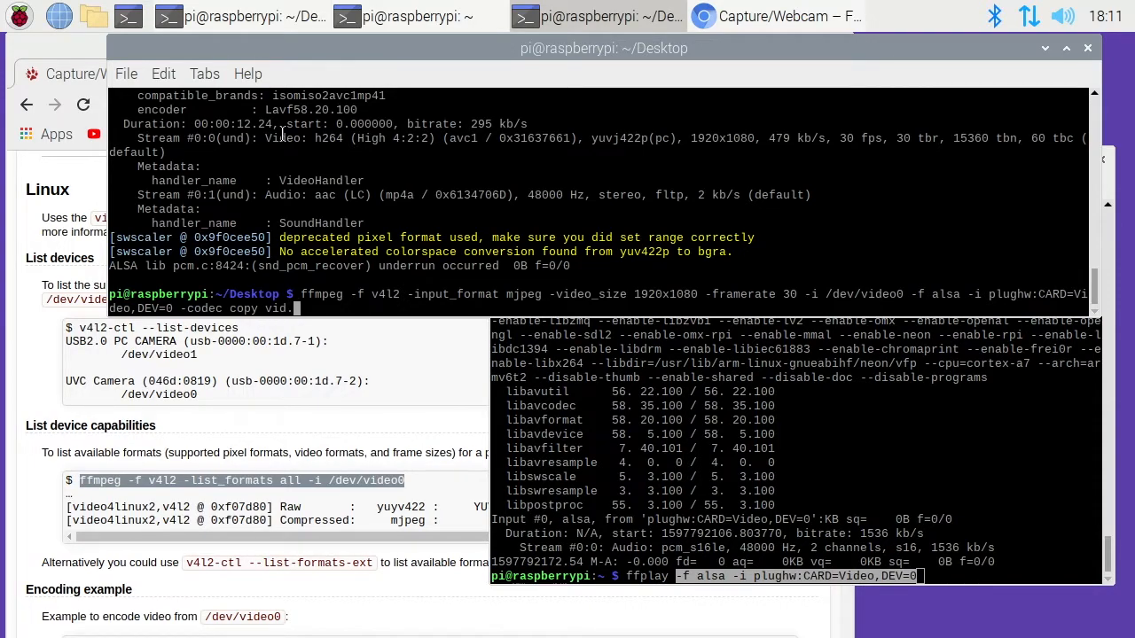
text(avi)
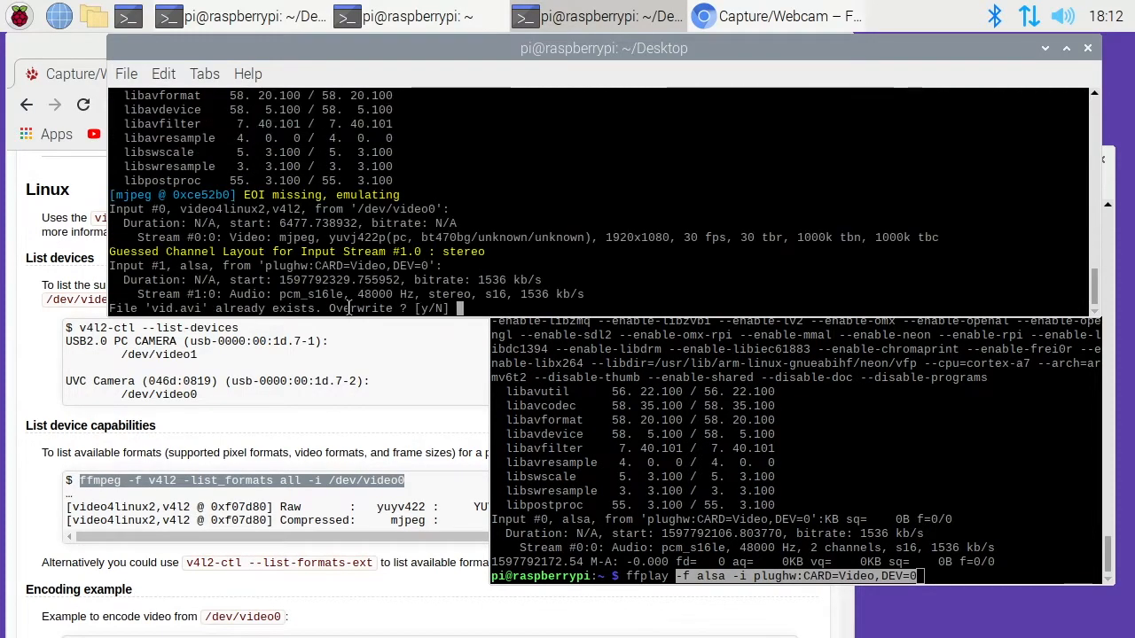
text(y)
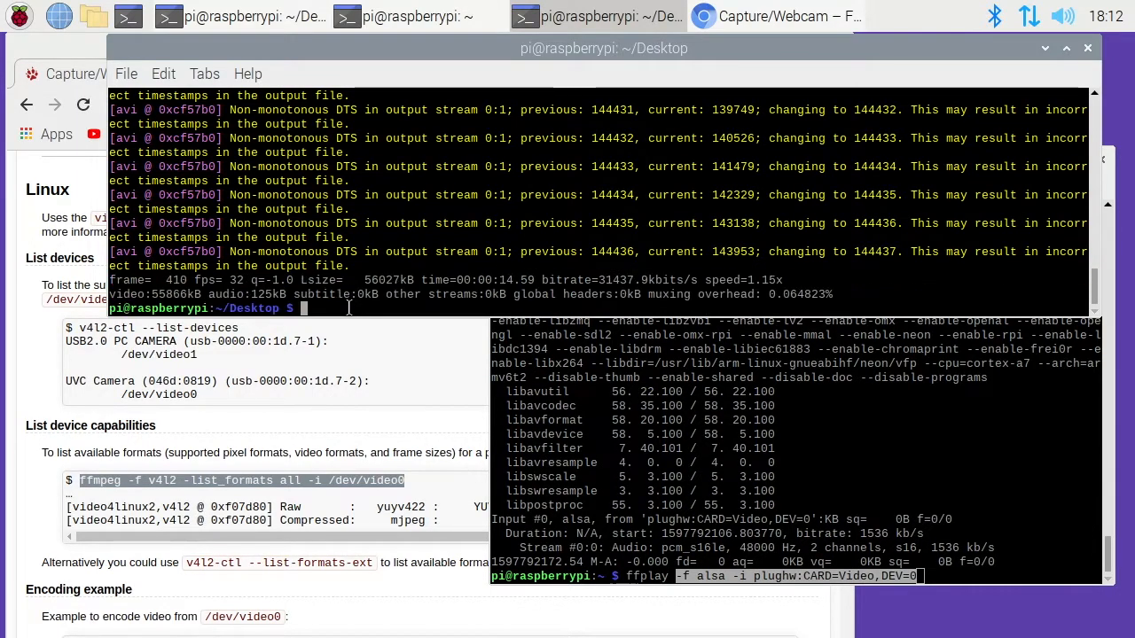
text(ffplay vid.)
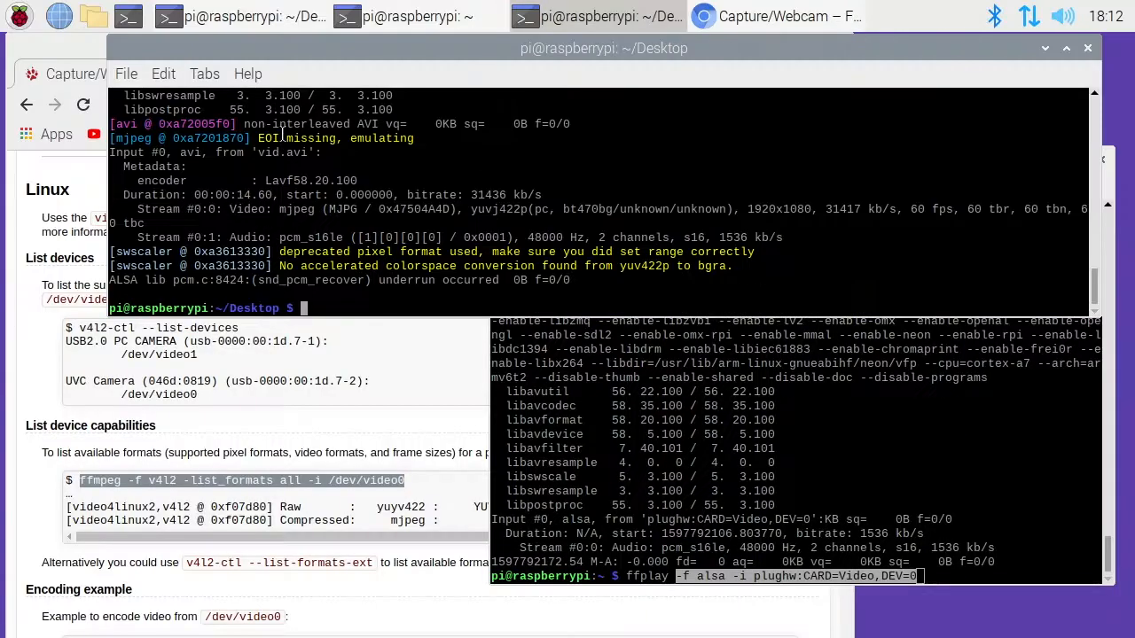
Step: Re-encode vid.avi into vid.mp4 with ffmpeg -i vid.avi vid.mp4
text(ffmpeg)
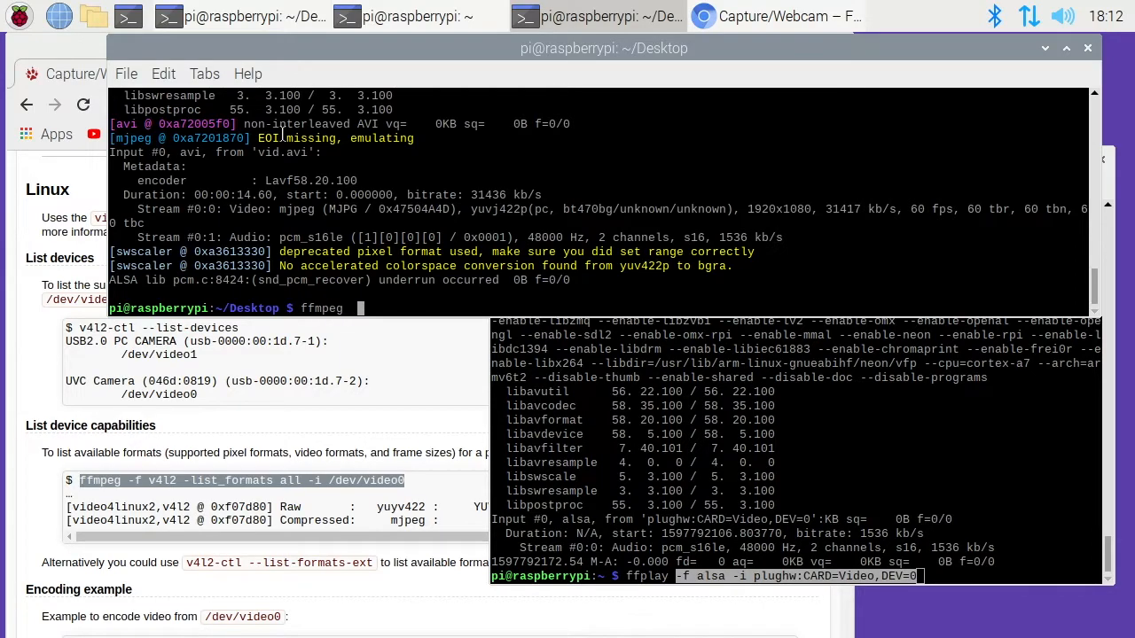
text(-i vid.avi)
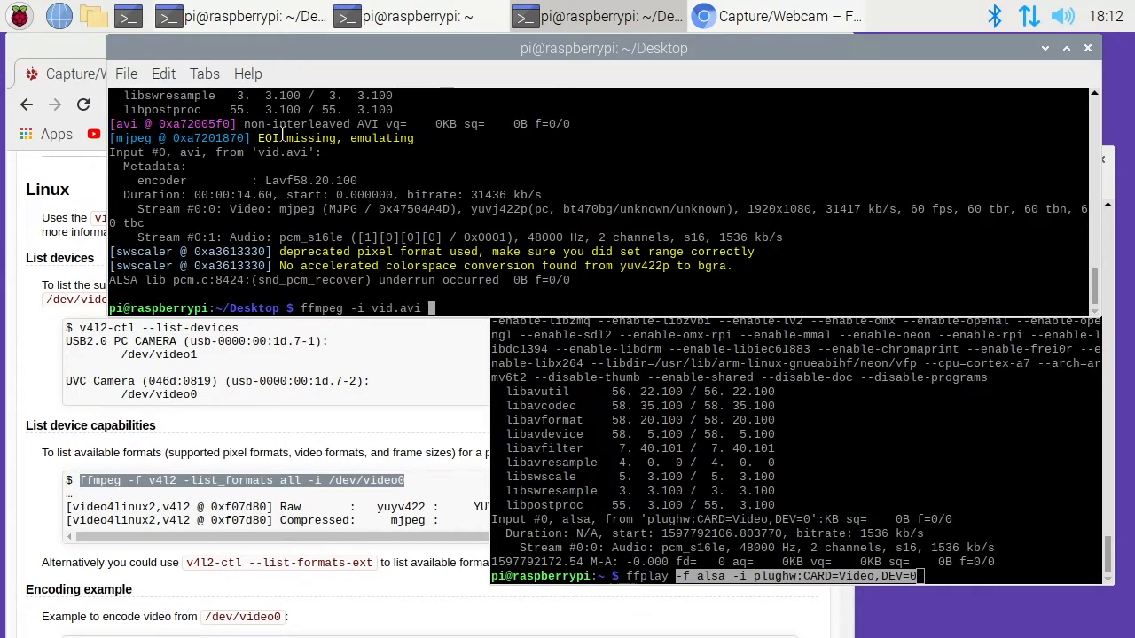
text(vid.mp)
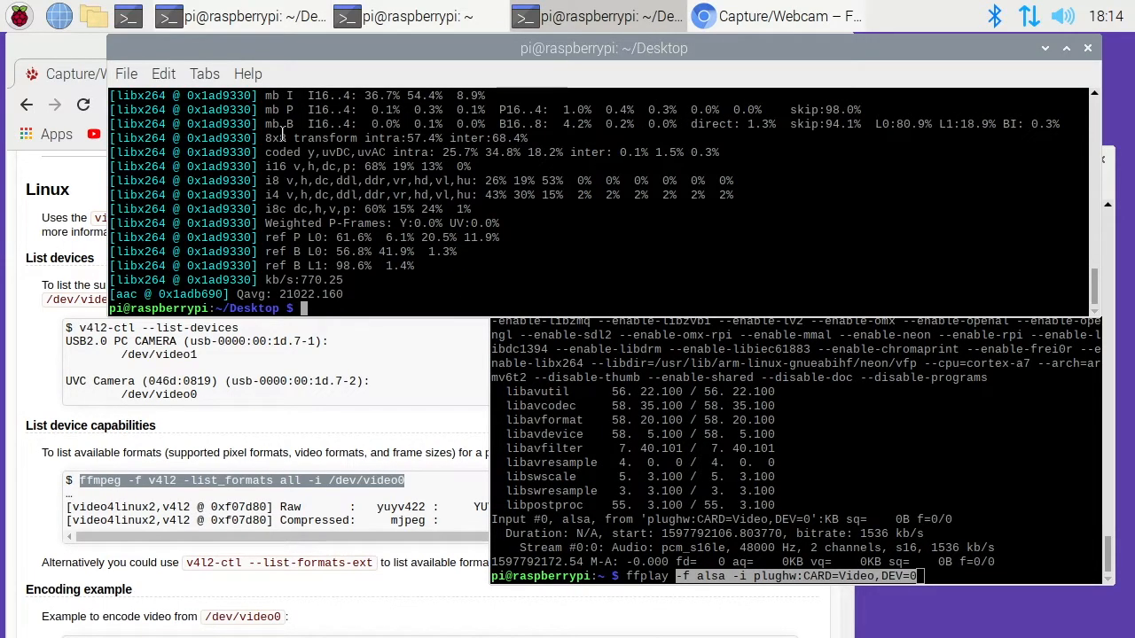
Step: Play vid.mp4 with ffplay (14.58 s H.264/AAC), then type ffplay vid.avi for comparison
text(ffplay vid.mp4)
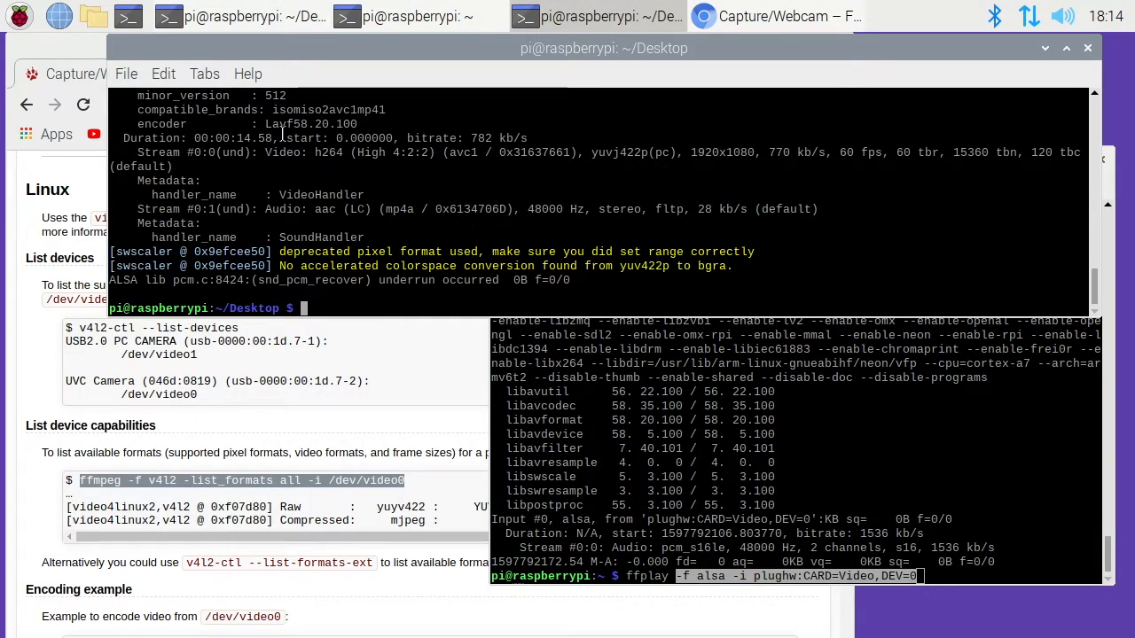
text(ffplay vid.avi)
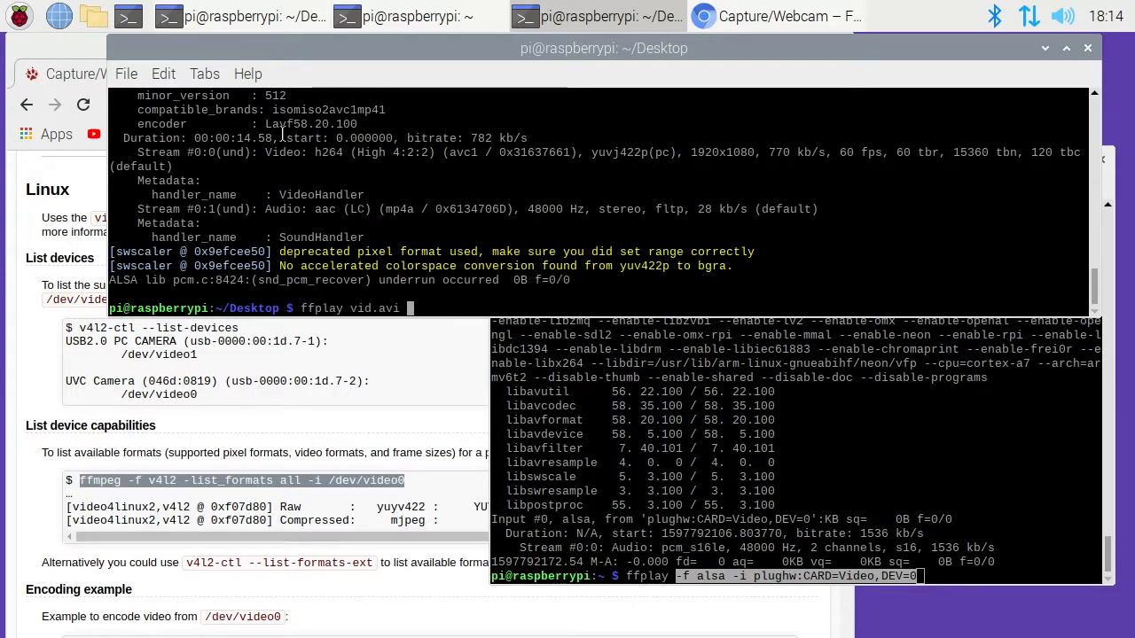